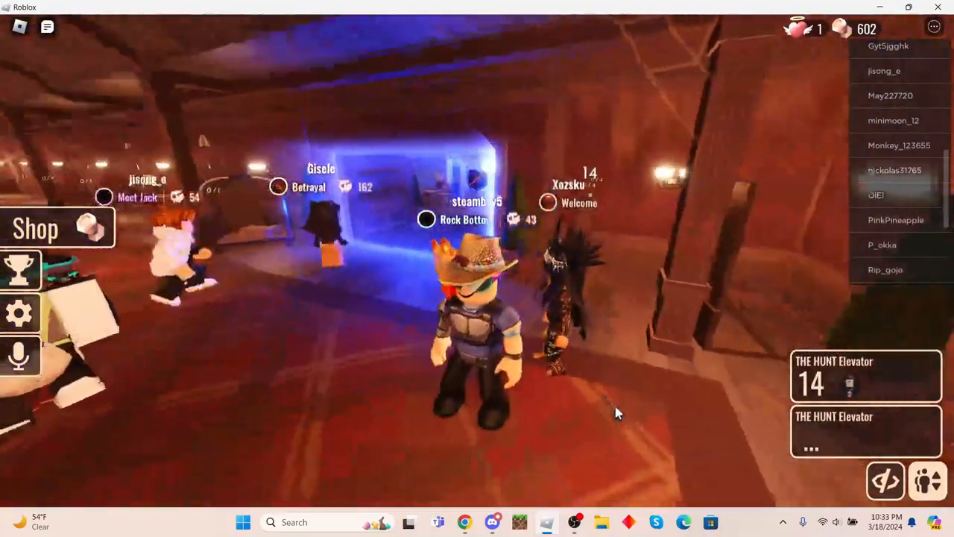
{"action": "mouse_move", "coordinate": [618, 411]}
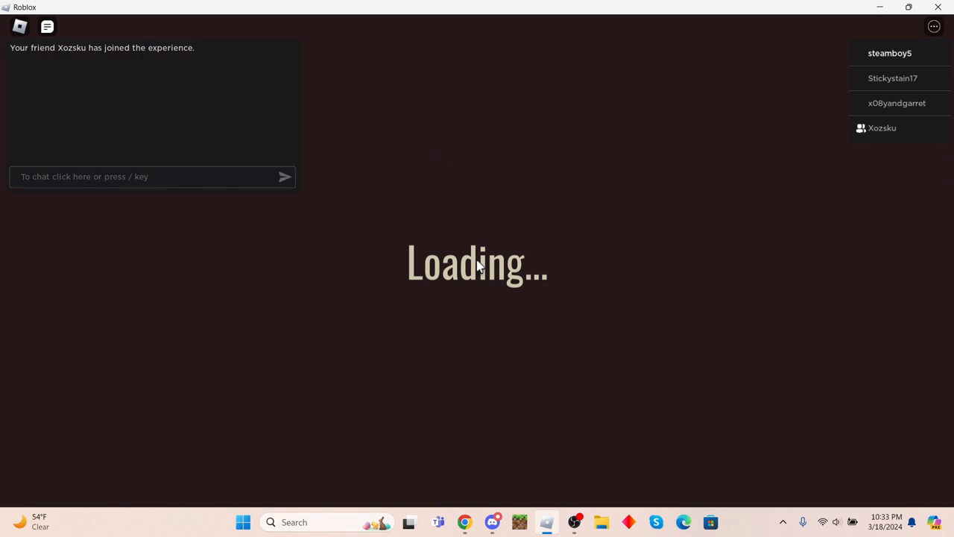
Walk out of the starting elevator and explore the dark rooms, collecting 35 gold.
{"action": "left_click", "coordinate": [933, 27]}
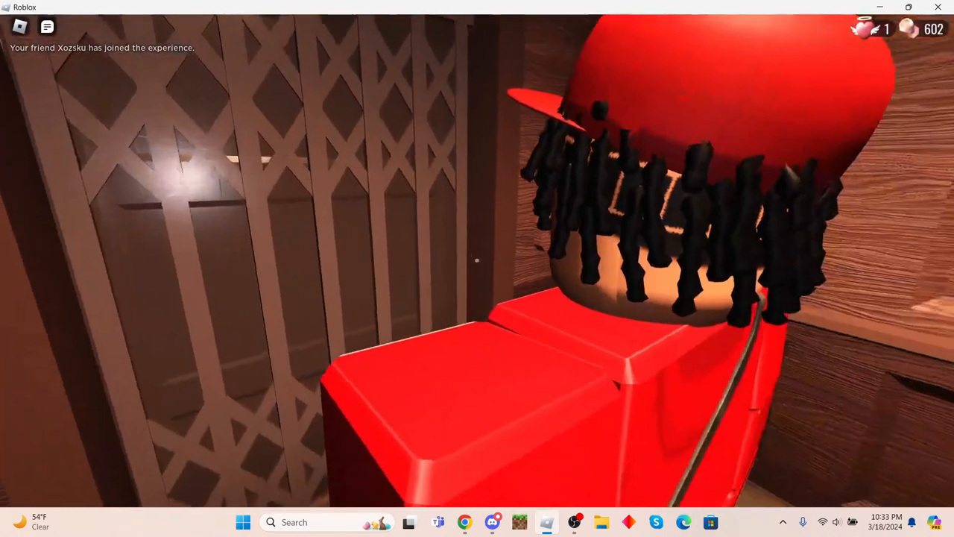
{"action": "mouse_move", "coordinate": [478, 268]}
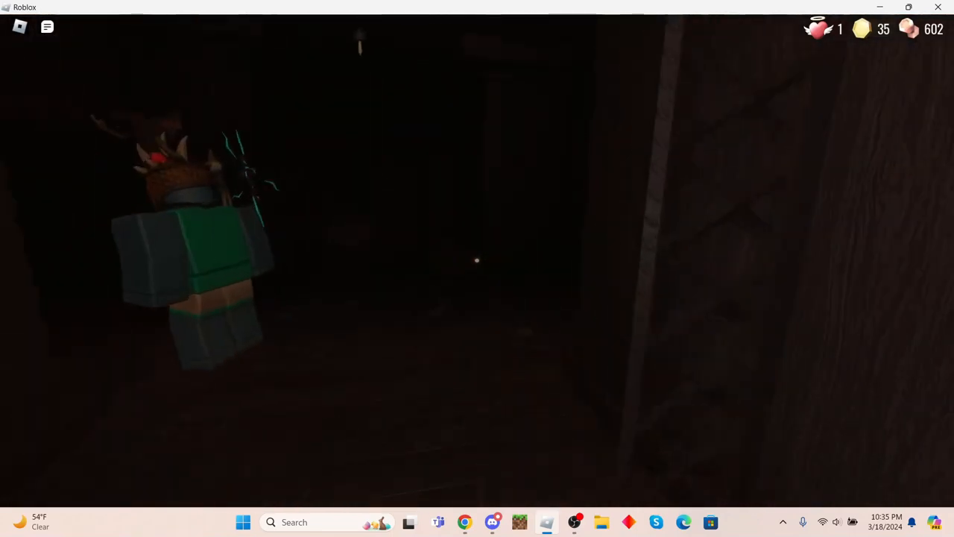
{"action": "mouse_move", "coordinate": [477, 268]}
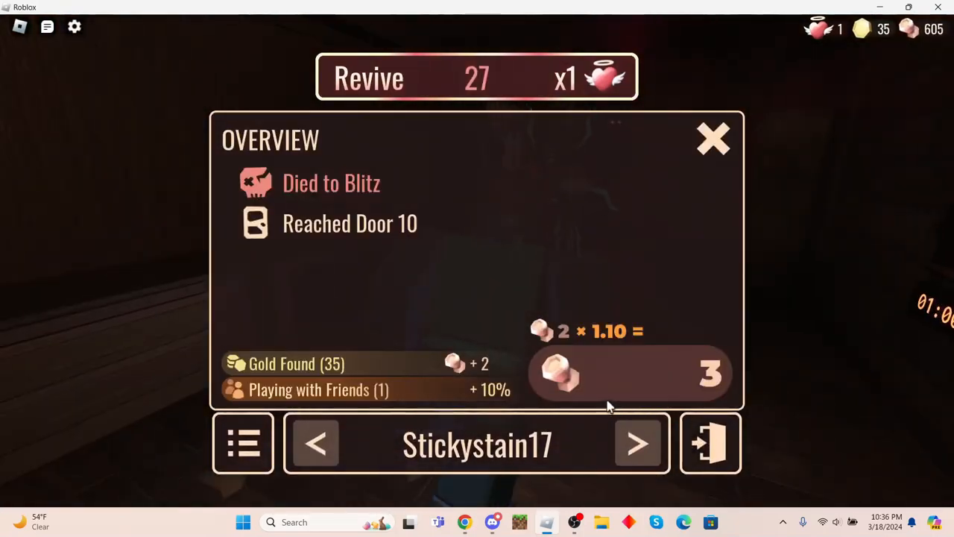
Close the run Overview and cycle between spectated teammates while the Revive timer expires.
{"action": "left_click", "coordinate": [638, 443]}
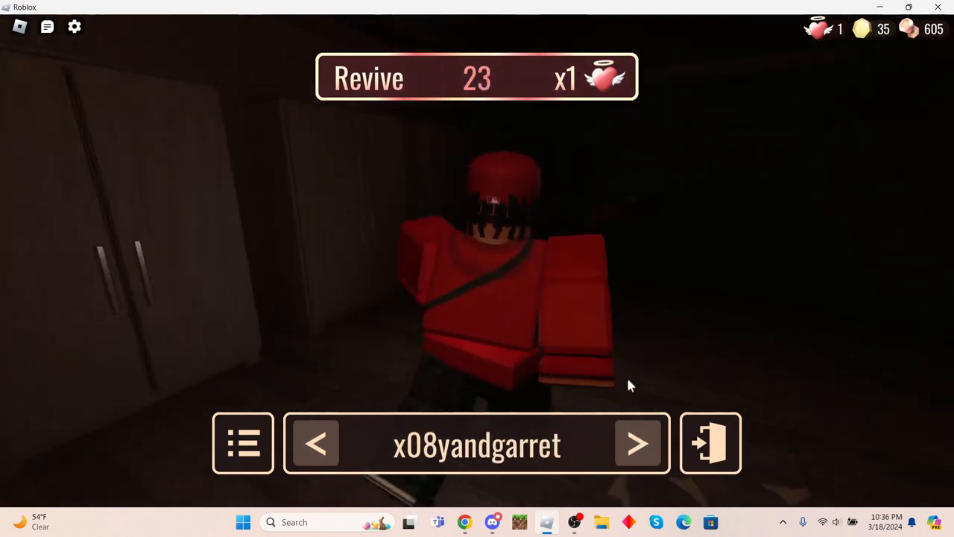
{"action": "left_click", "coordinate": [638, 444]}
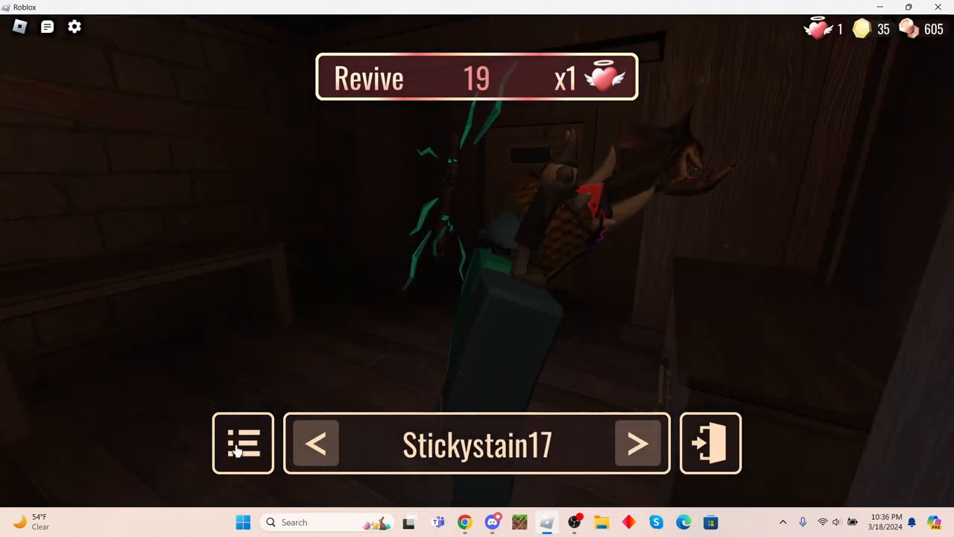
{"action": "left_click", "coordinate": [242, 445]}
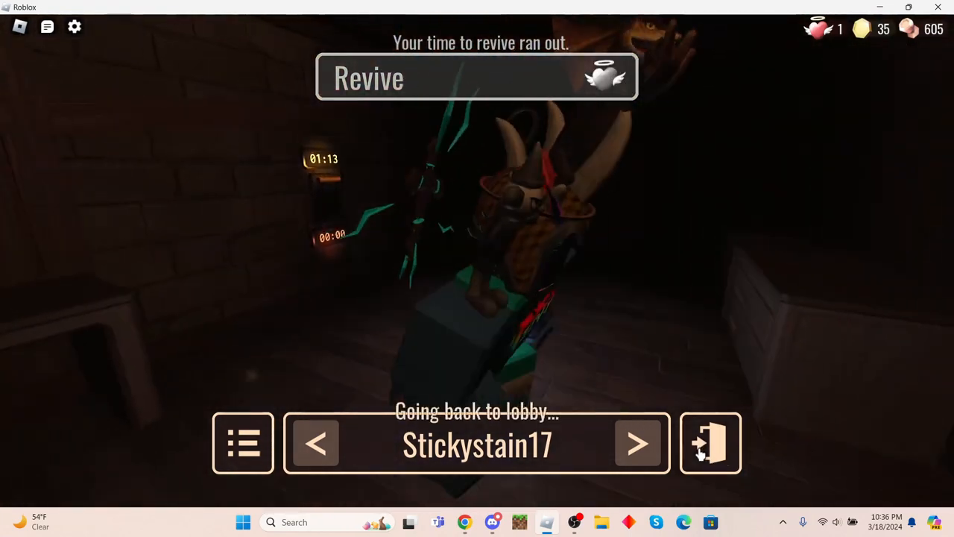
{"action": "left_click", "coordinate": [710, 443]}
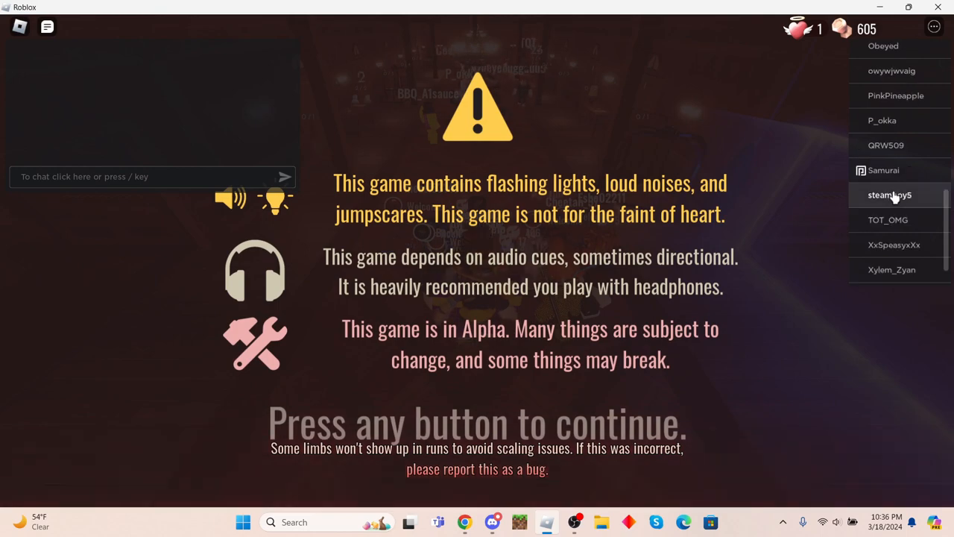
Dismiss the warning screen and join an elevator party holding 3 of 4 players.
{"action": "scroll", "scroll_direction": "up", "scroll_amount": 3}
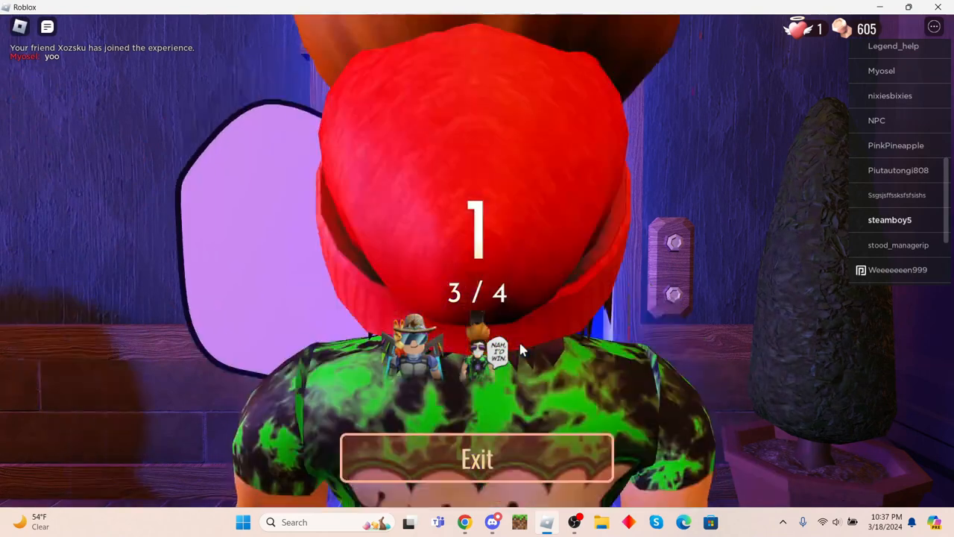
{"action": "left_click", "coordinate": [477, 458]}
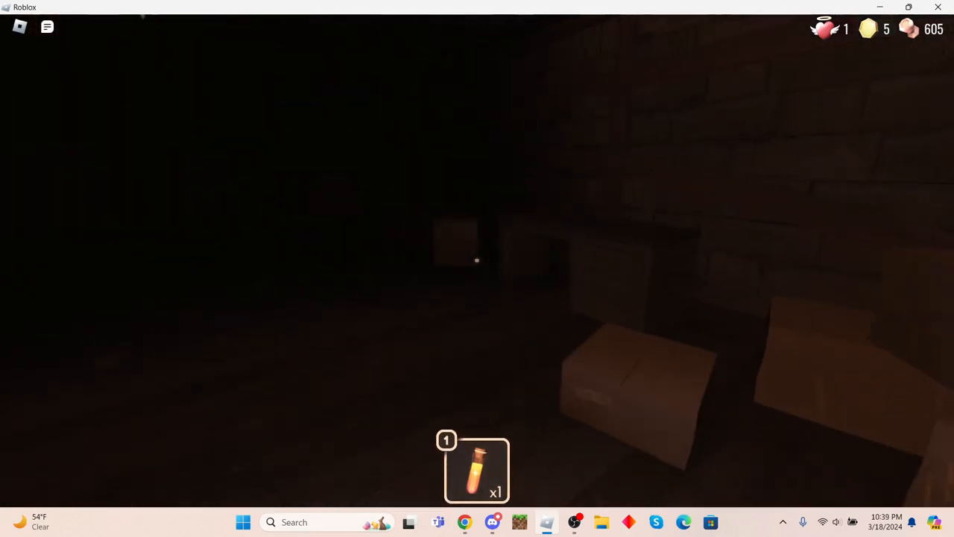
{"action": "mouse_move", "coordinate": [477, 268]}
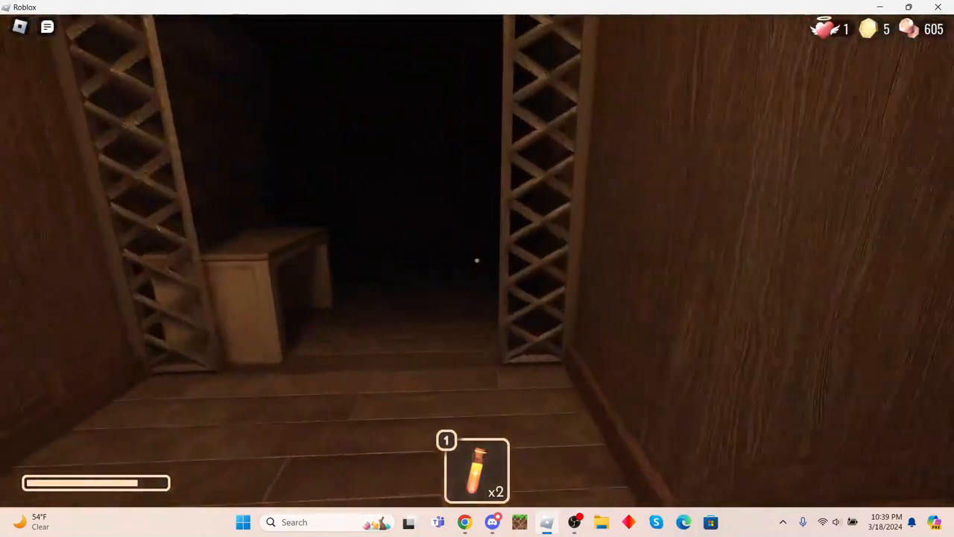
{"action": "mouse_move", "coordinate": [477, 269]}
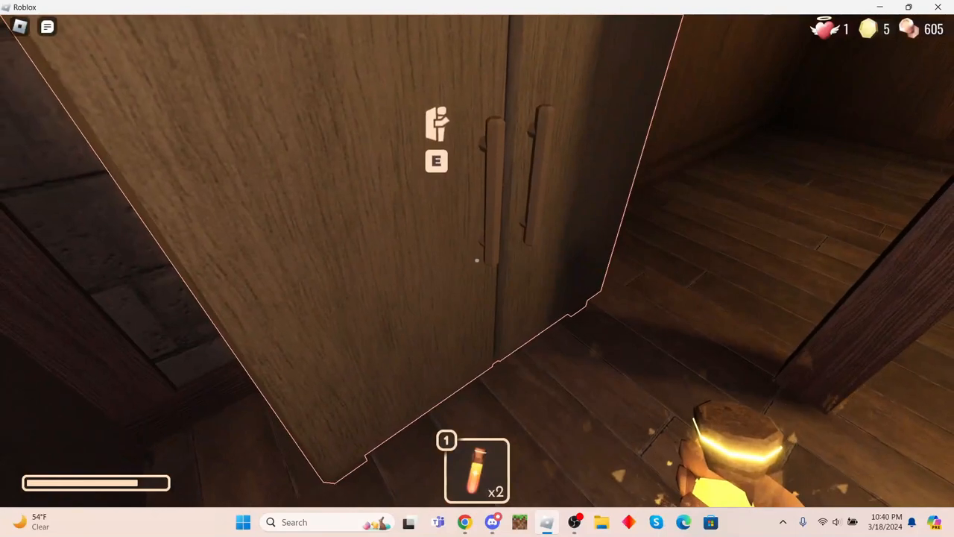
Interact at the doorway and move into the lit room with wardrobes and a cardboard box.
{"action": "key", "text": "e"}
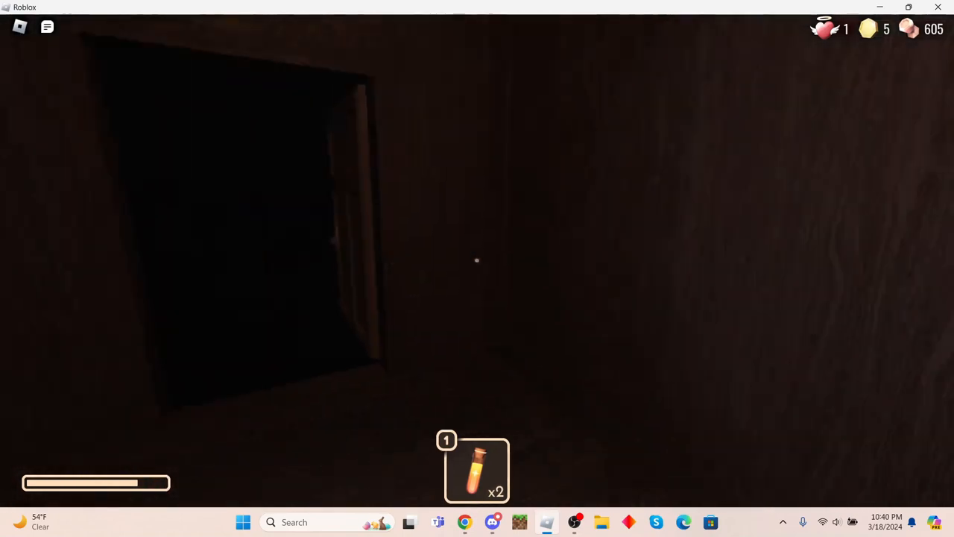
{"action": "mouse_move", "coordinate": [477, 268]}
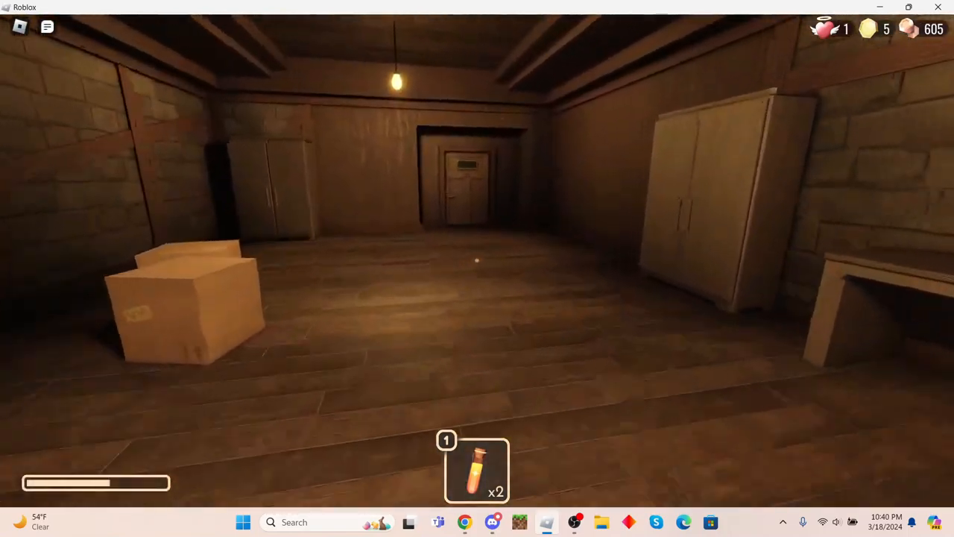
Walk forward through the stone corridors, up the stairs and through the next door.
{"action": "key", "text": "w"}
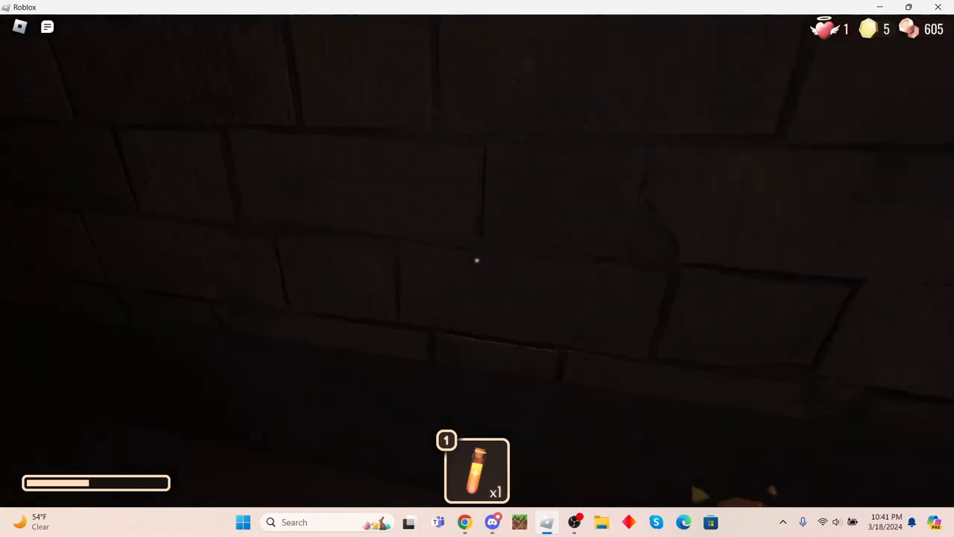
{"action": "mouse_move", "coordinate": [478, 268]}
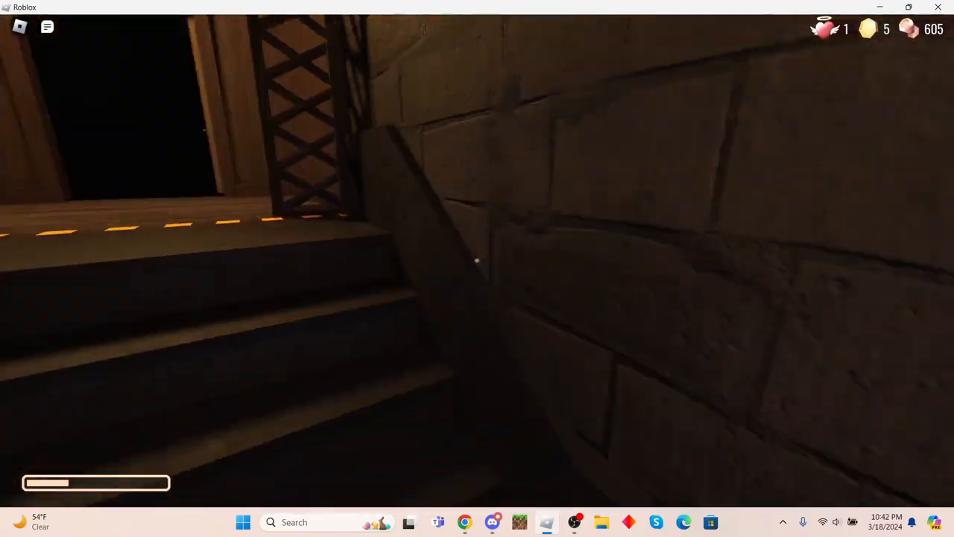
{"action": "mouse_move", "coordinate": [477, 268]}
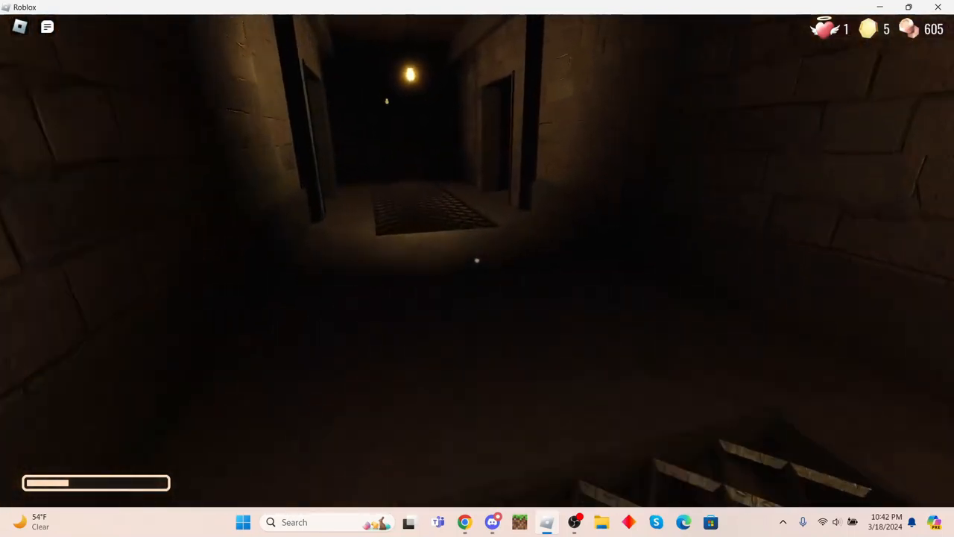
{"action": "mouse_move", "coordinate": [478, 269]}
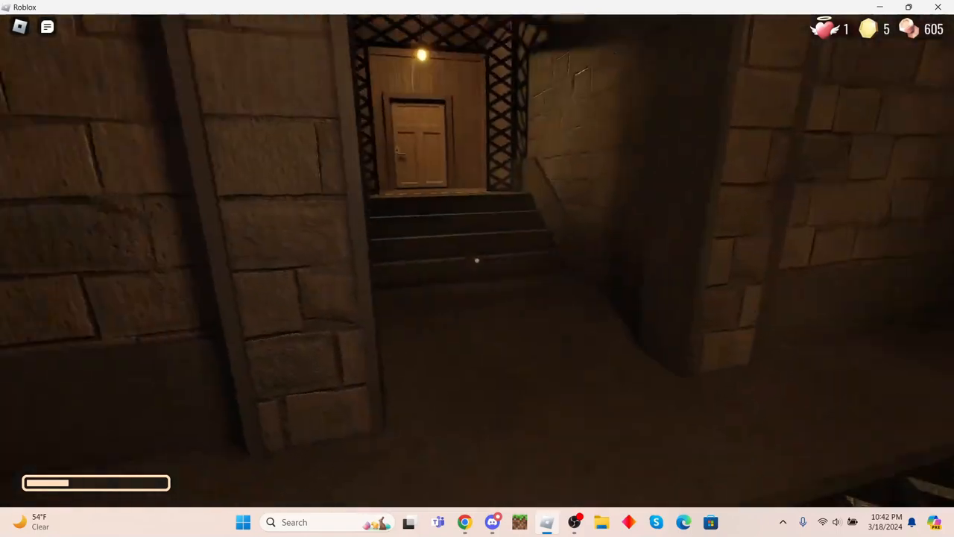
{"action": "key", "text": "w"}
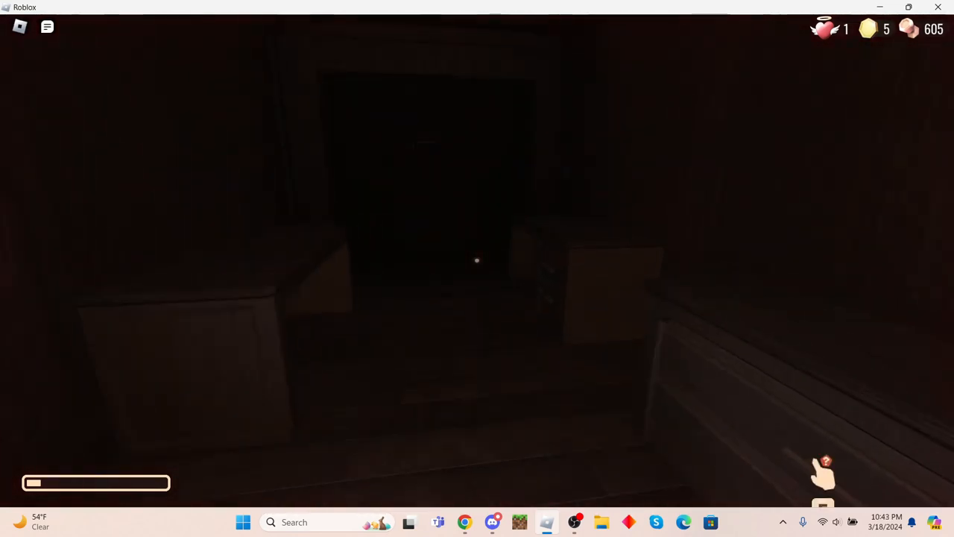
{"action": "mouse_move", "coordinate": [477, 261]}
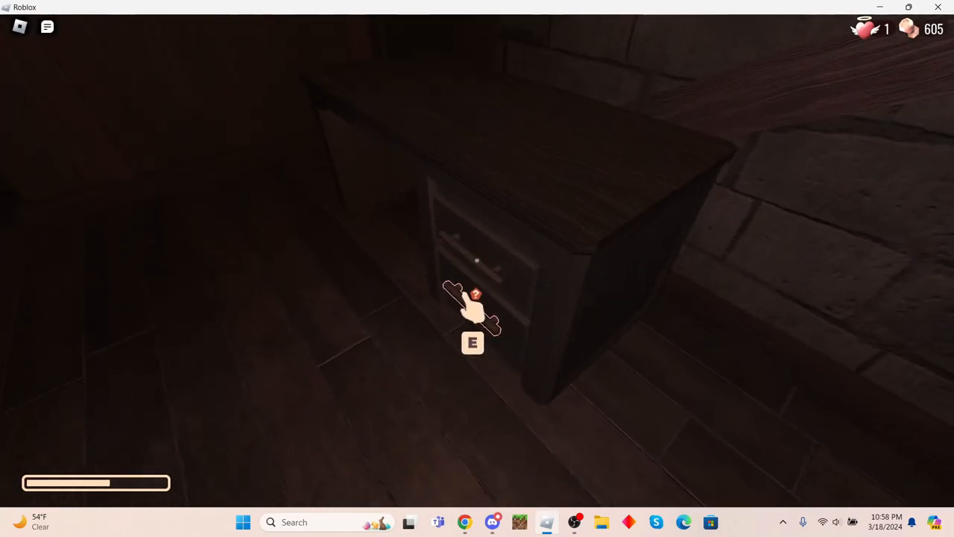
Search the dresser drawer, revealing a key lying inside.
{"action": "key", "text": "e"}
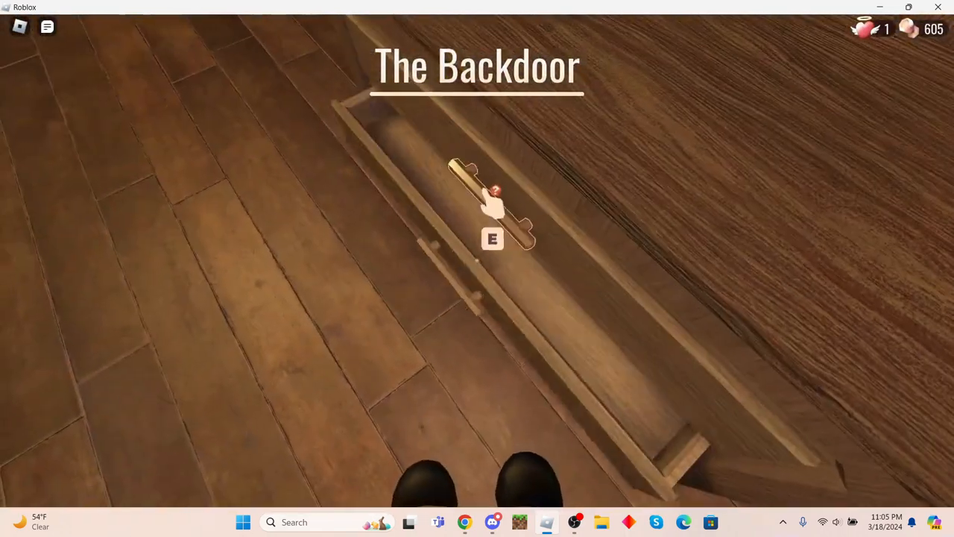
Pick up the key from the drawer and head through the corridors toward door 0000.
{"action": "key", "text": "e"}
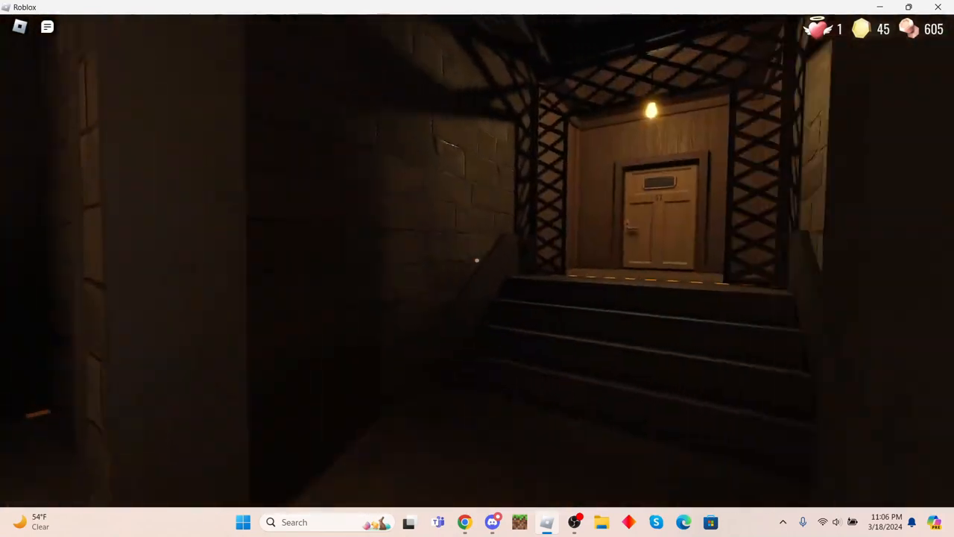
{"action": "mouse_move", "coordinate": [477, 268]}
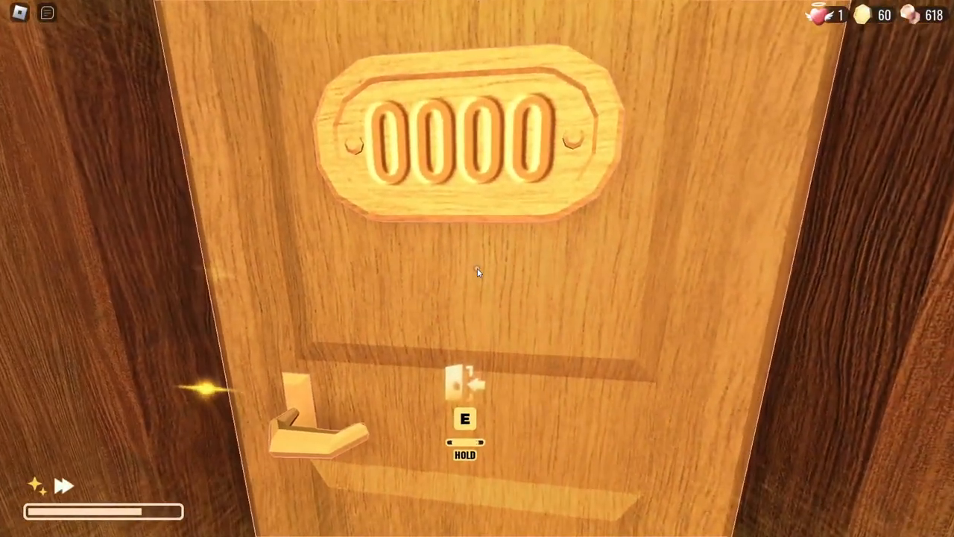
Hold E on door 0000 to leave the Backdoor and enter the Hotel.
{"action": "key", "text": "e"}
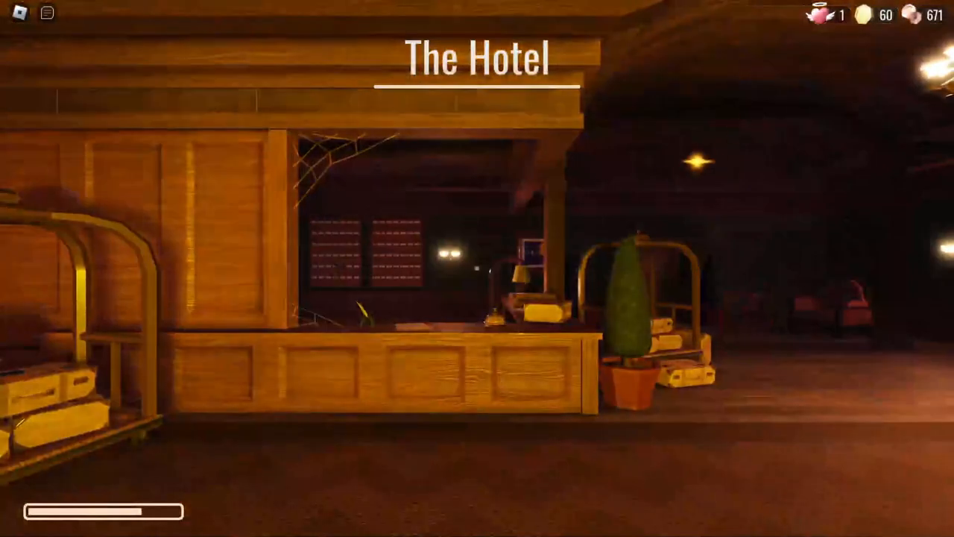
{"action": "mouse_move", "coordinate": [478, 269]}
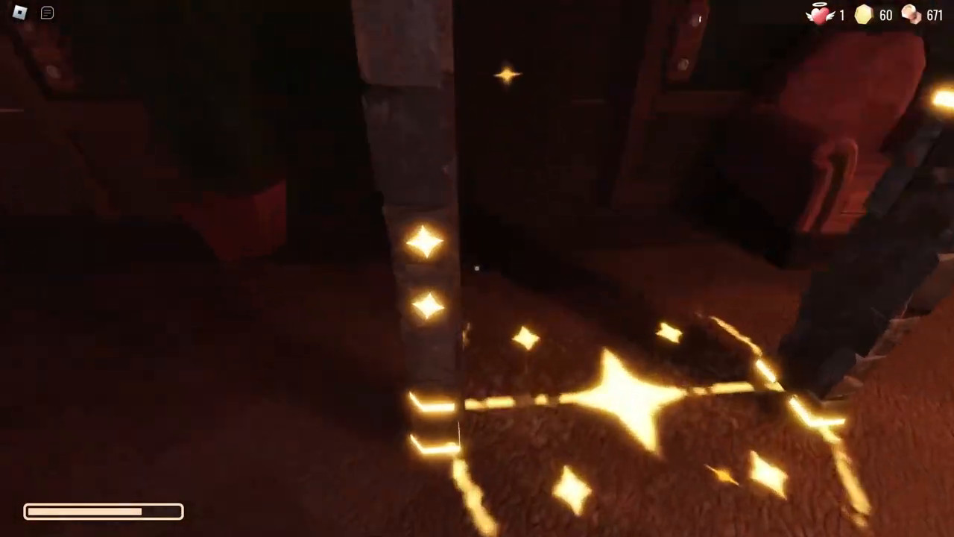
{"action": "mouse_move", "coordinate": [477, 268]}
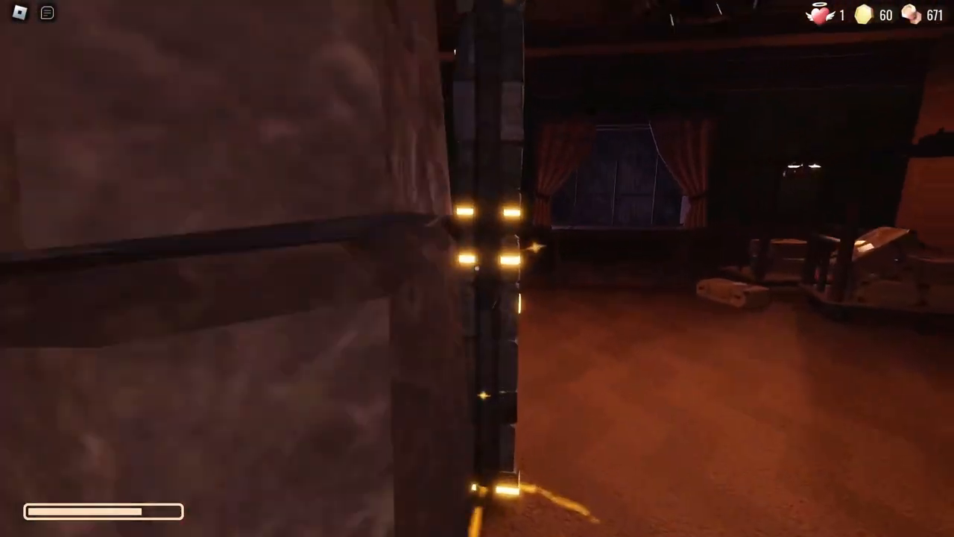
{"action": "mouse_move", "coordinate": [477, 269]}
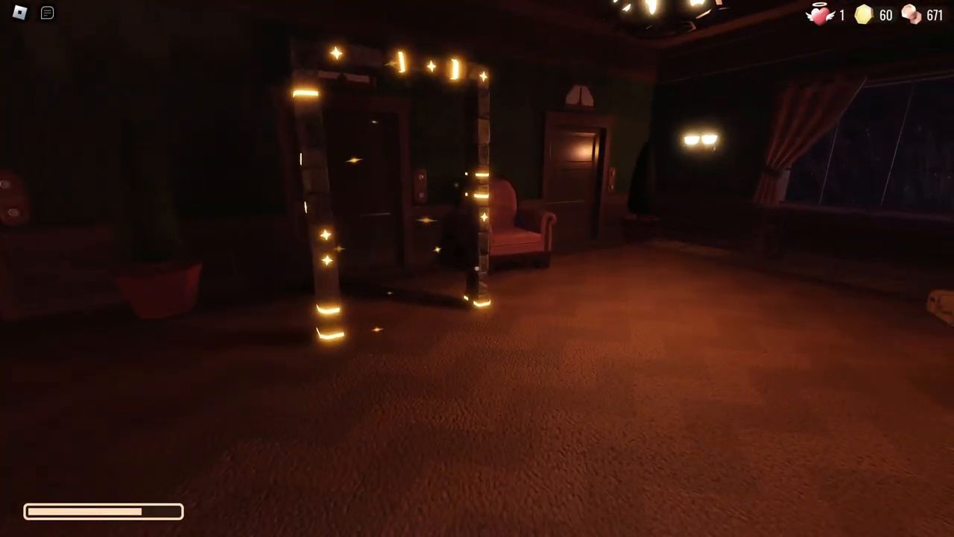
{"action": "mouse_move", "coordinate": [478, 268]}
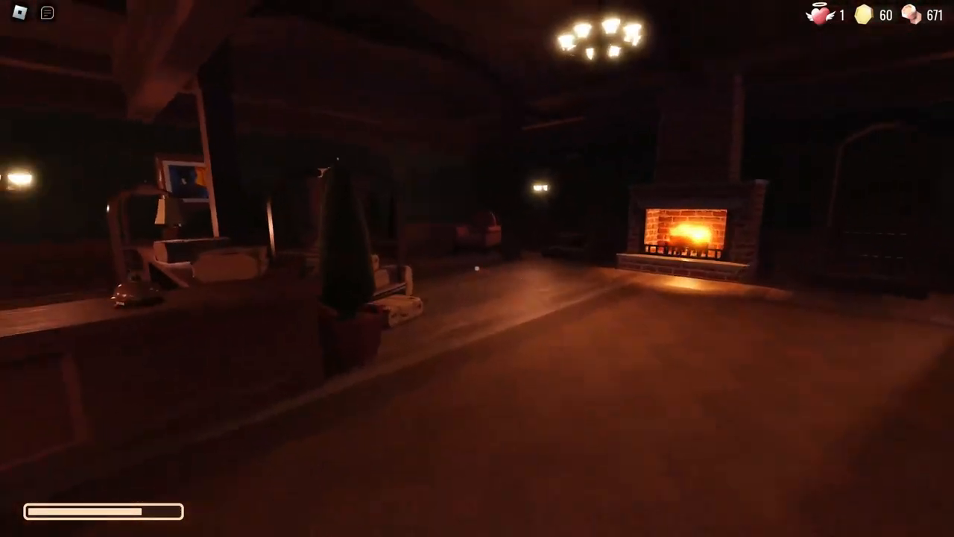
{"action": "mouse_move", "coordinate": [477, 268]}
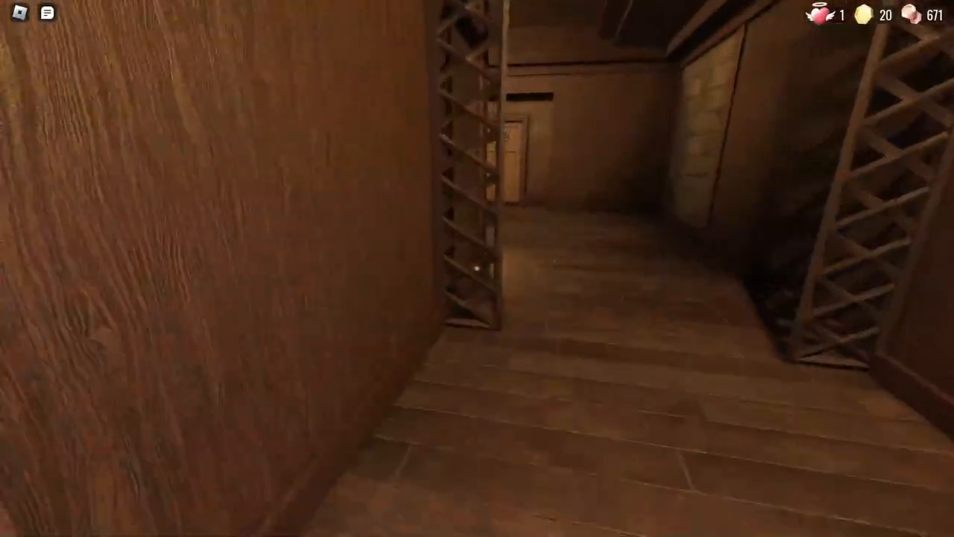
{"action": "mouse_move", "coordinate": [477, 268]}
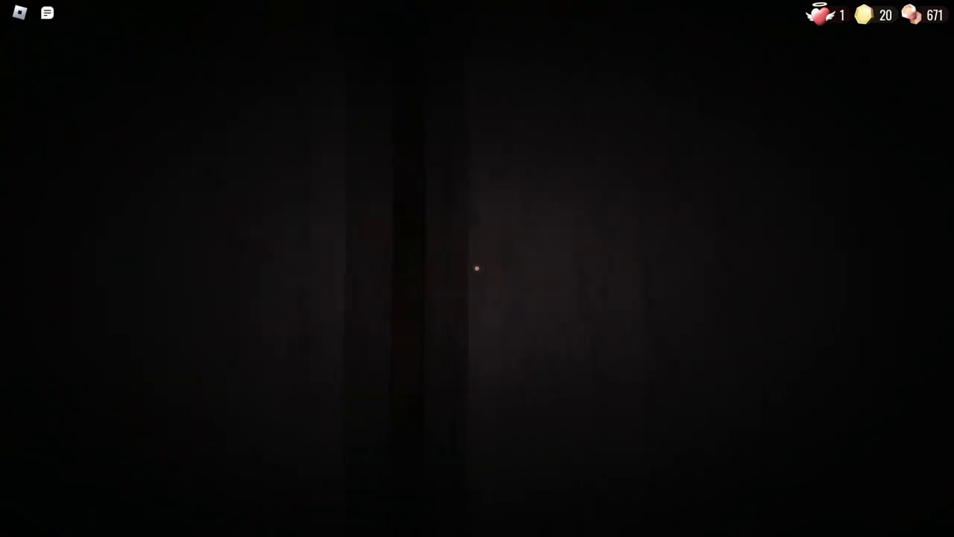
{"action": "mouse_move", "coordinate": [477, 268]}
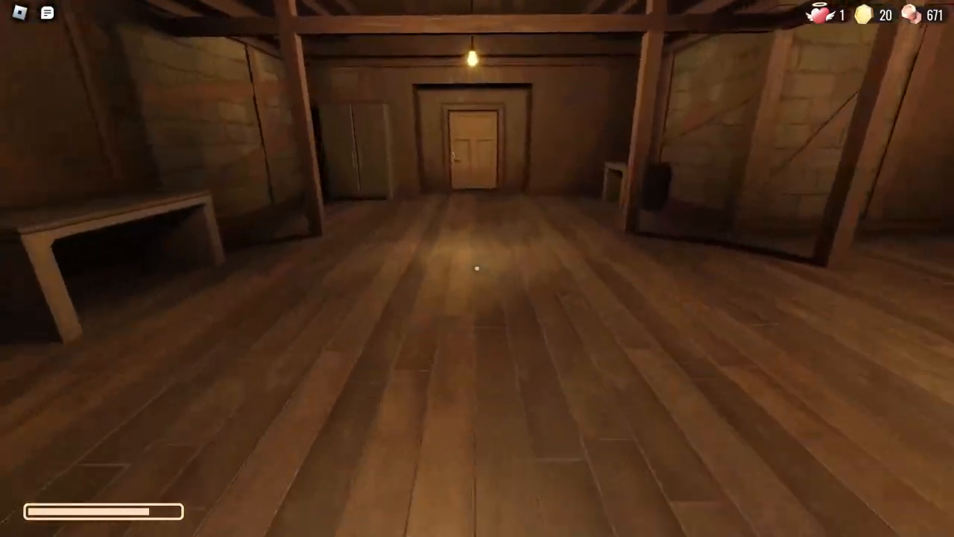
Walk forward through the wooden hallway and dark passage into the attic-like room.
{"action": "key", "text": "w"}
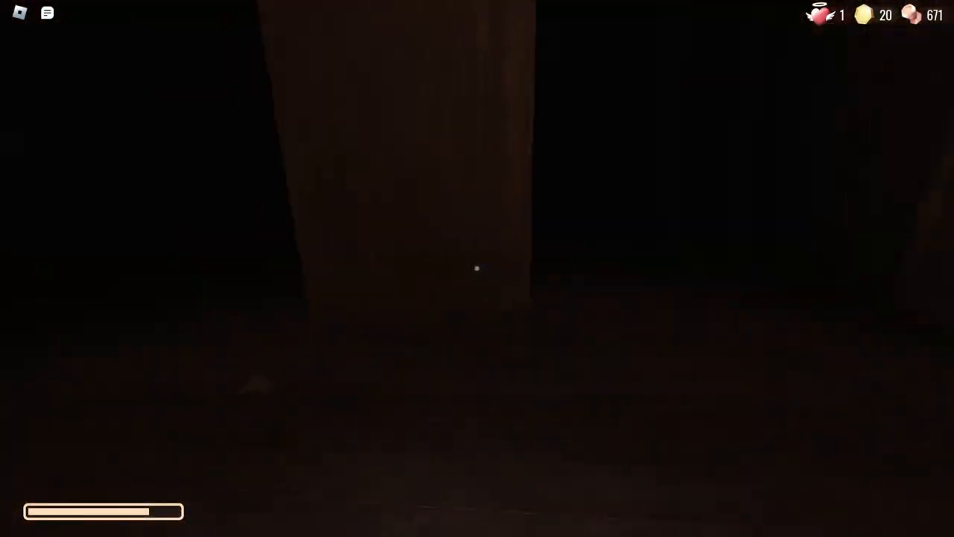
{"action": "mouse_move", "coordinate": [477, 268]}
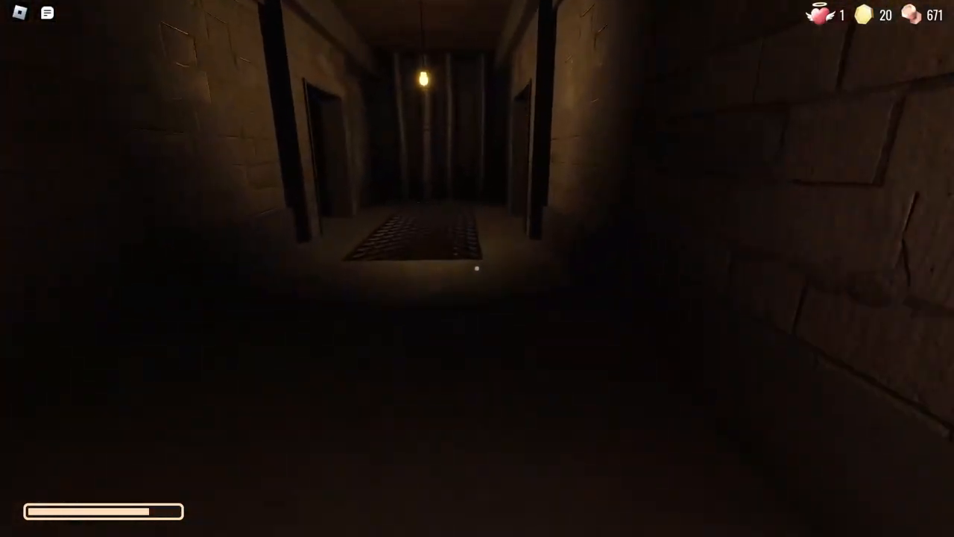
Pass door 28, take the key from the desk drawer and reach the padlocked door.
{"action": "key", "text": "w"}
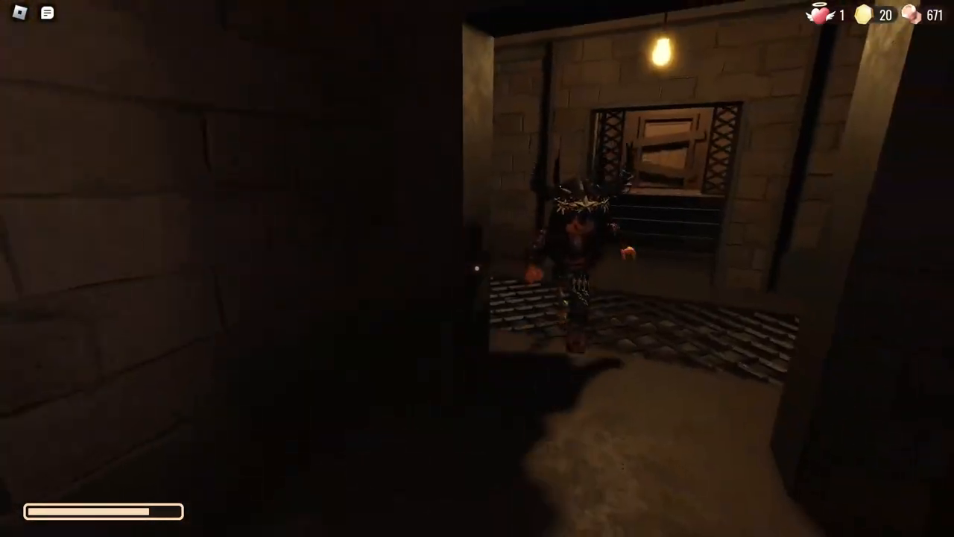
{"action": "mouse_move", "coordinate": [477, 269]}
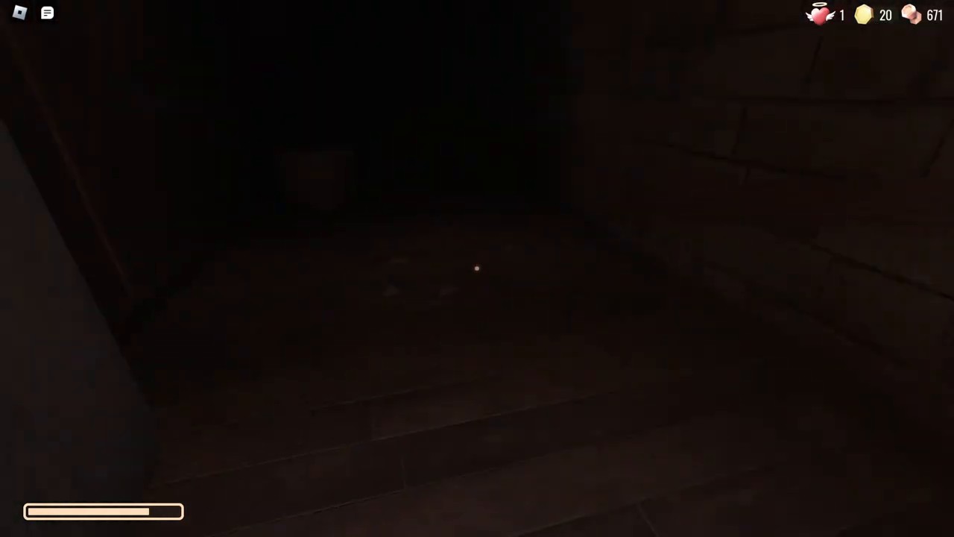
{"action": "mouse_move", "coordinate": [477, 268]}
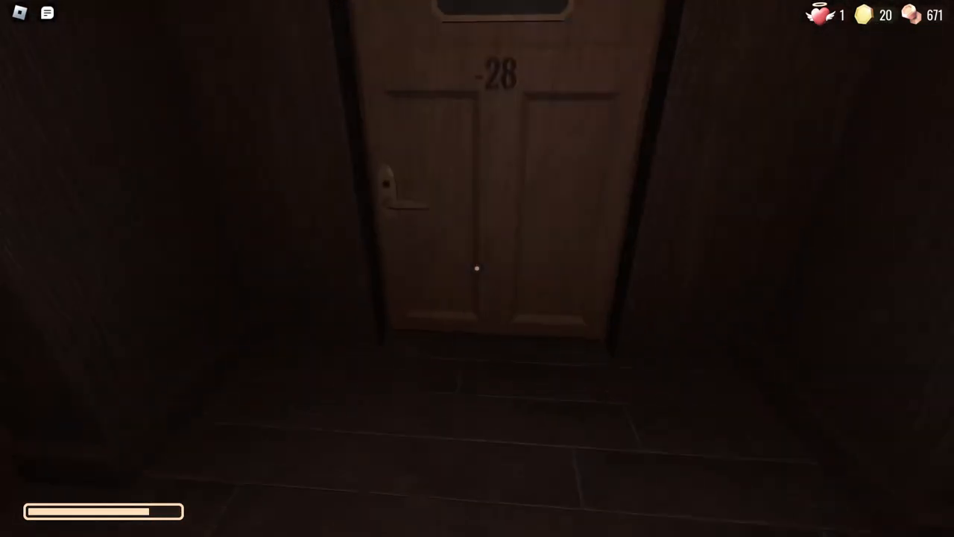
{"action": "mouse_move", "coordinate": [478, 268]}
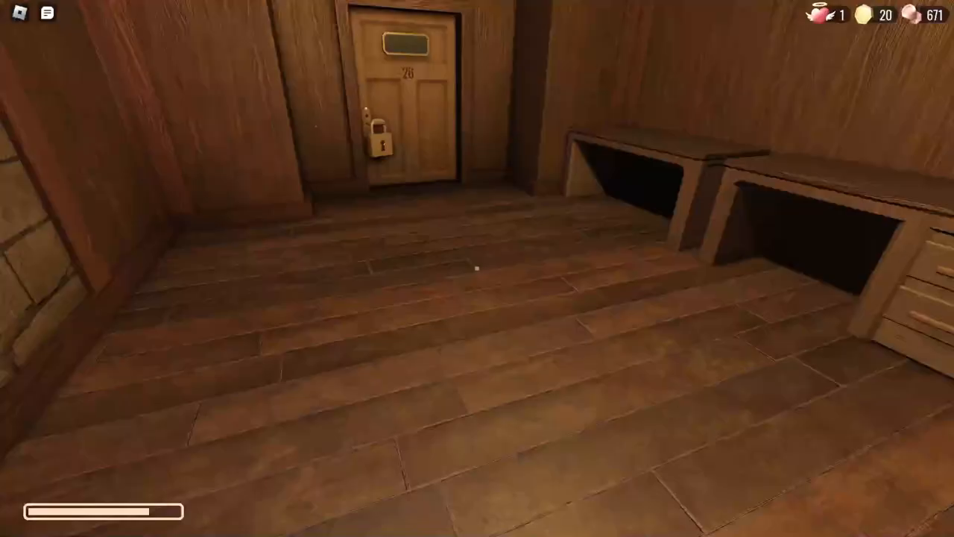
{"action": "mouse_move", "coordinate": [477, 268]}
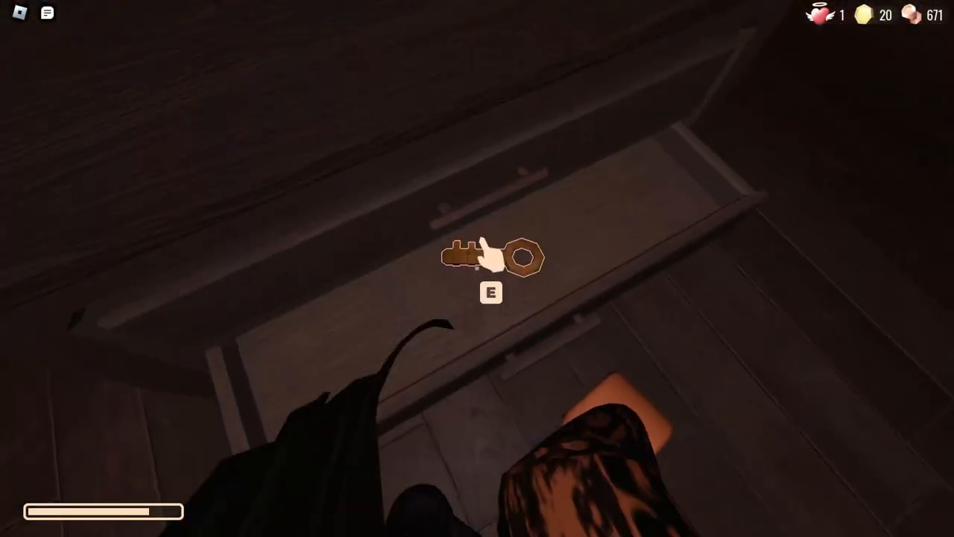
{"action": "key", "text": "e"}
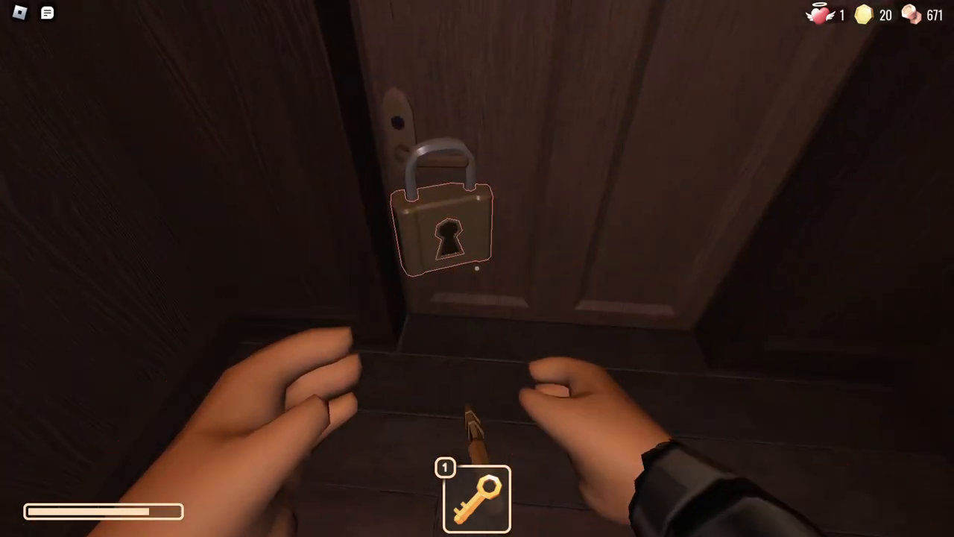
Unlock door 28's padlock with the key, then hide inside the closet.
{"action": "left_click", "coordinate": [445, 227]}
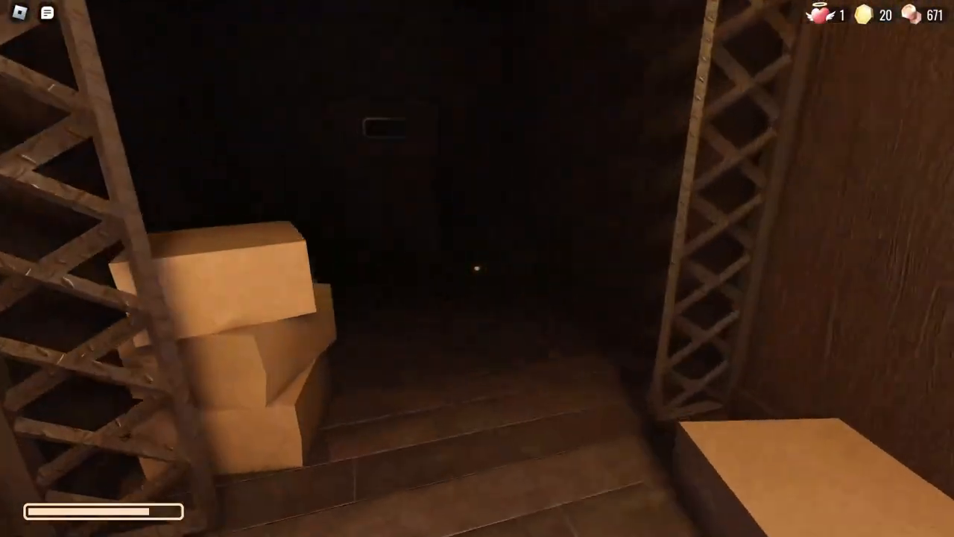
{"action": "mouse_move", "coordinate": [477, 269]}
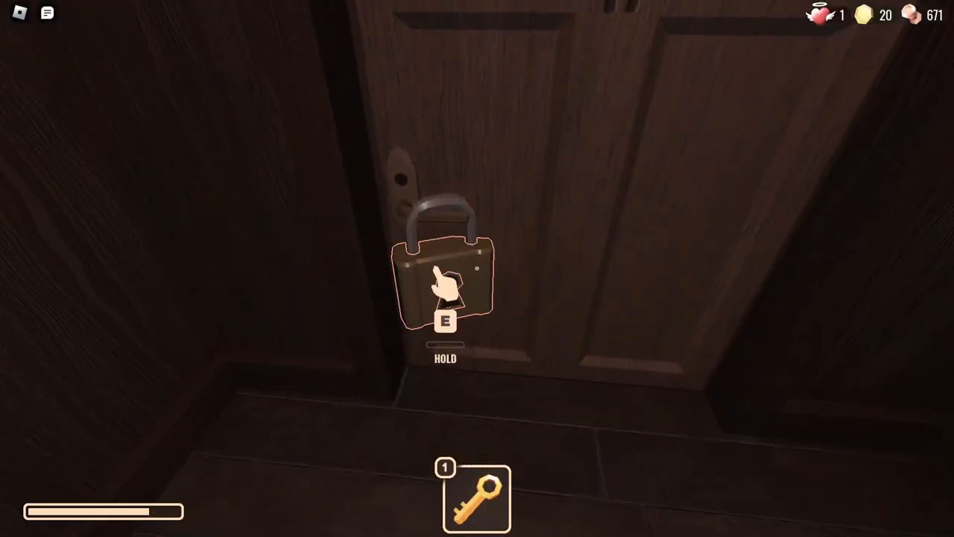
{"action": "key", "text": "e"}
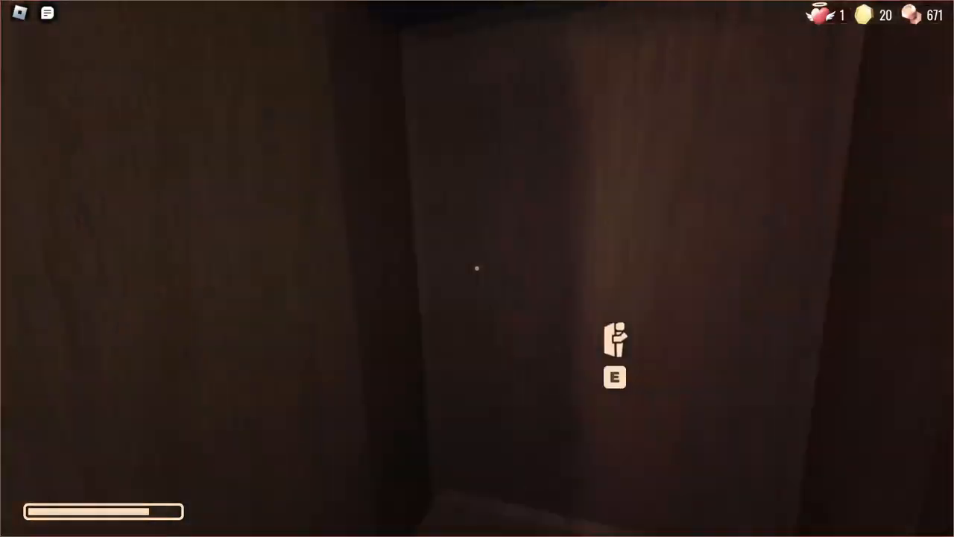
{"action": "key", "text": "e"}
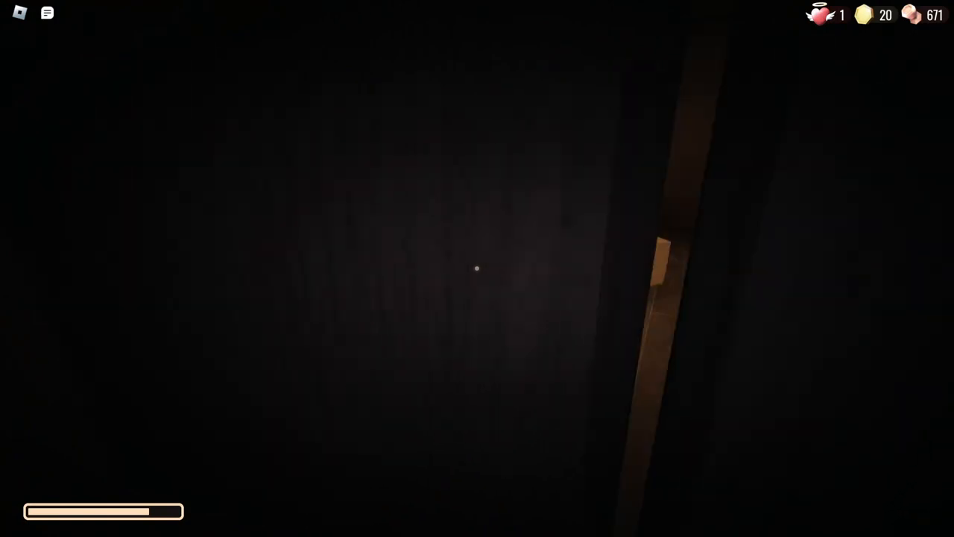
{"action": "mouse_move", "coordinate": [477, 269]}
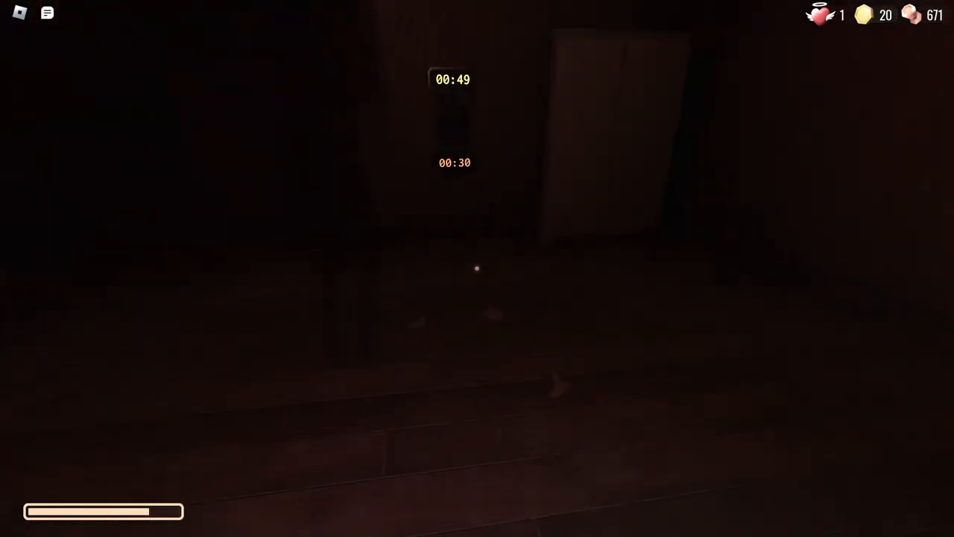
{"action": "mouse_move", "coordinate": [477, 268]}
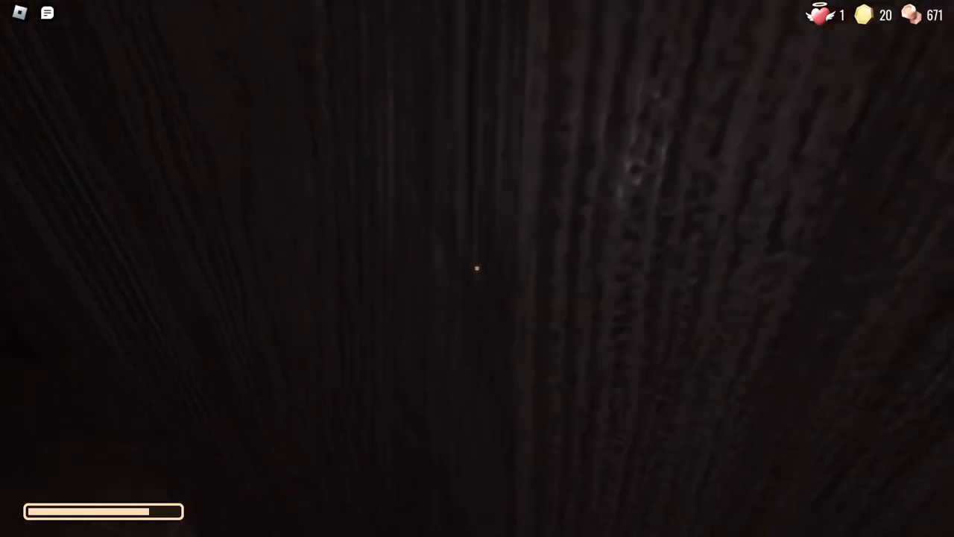
{"action": "mouse_move", "coordinate": [477, 269]}
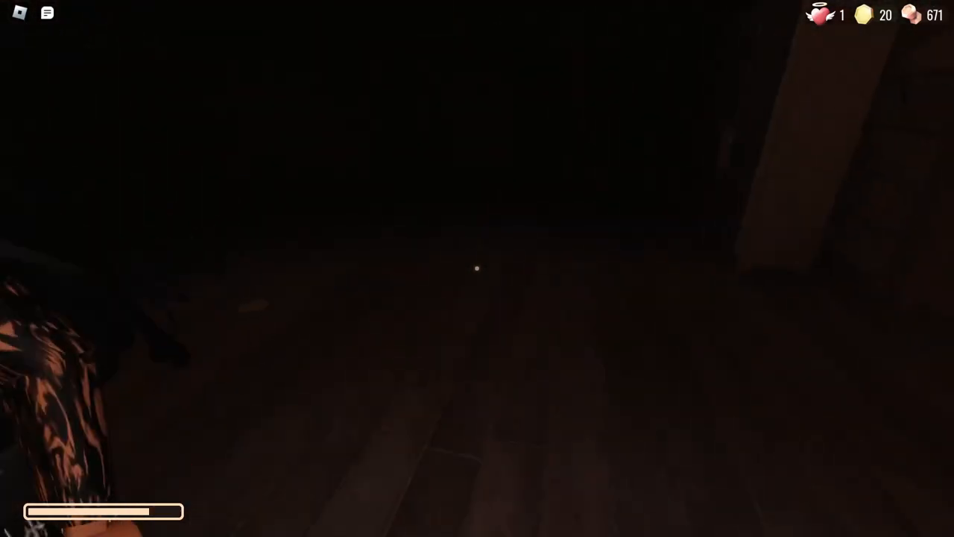
{"action": "mouse_move", "coordinate": [477, 269]}
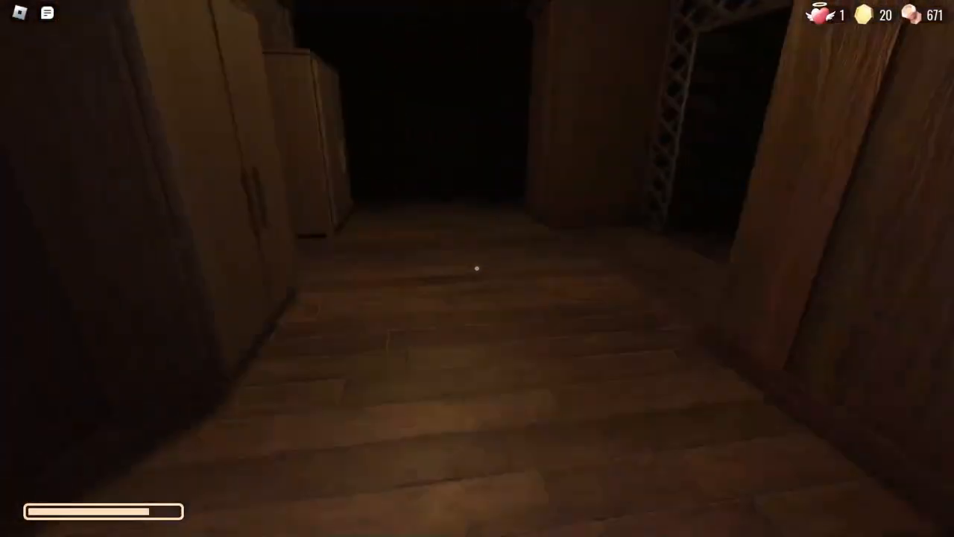
{"action": "mouse_move", "coordinate": [478, 268]}
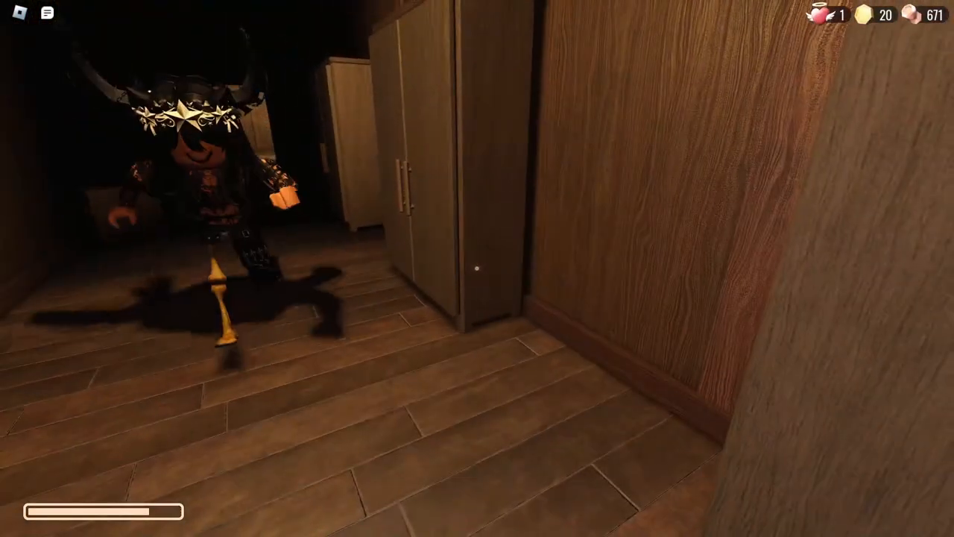
{"action": "mouse_move", "coordinate": [477, 269]}
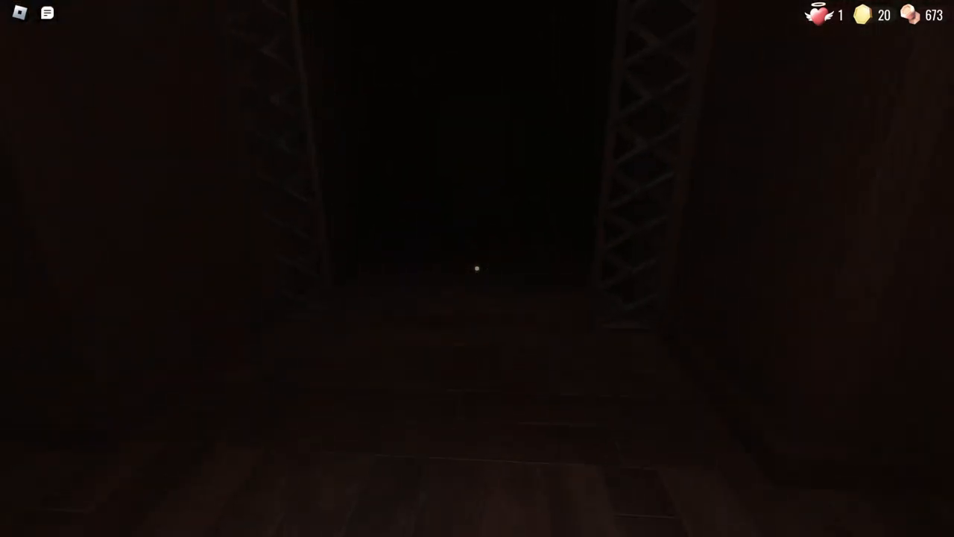
{"action": "mouse_move", "coordinate": [477, 268]}
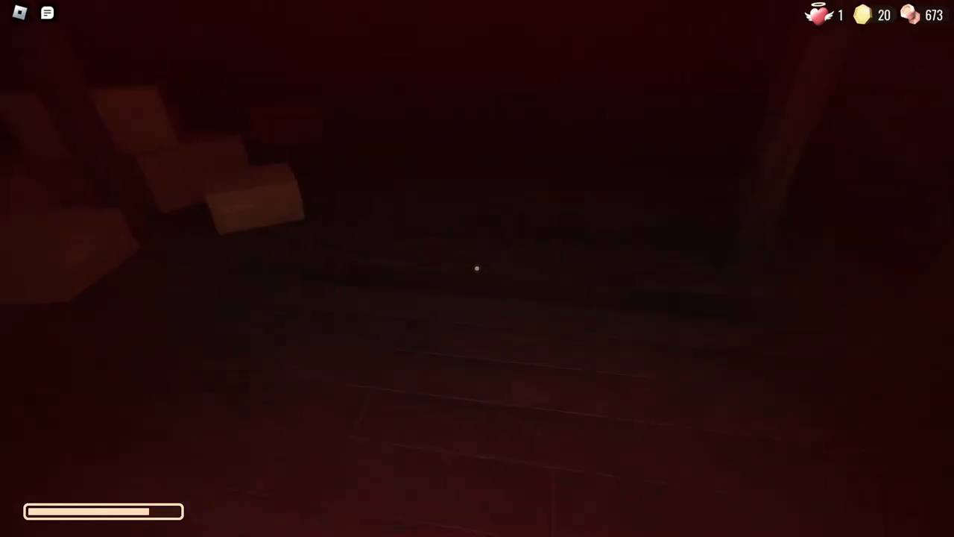
{"action": "mouse_move", "coordinate": [478, 269]}
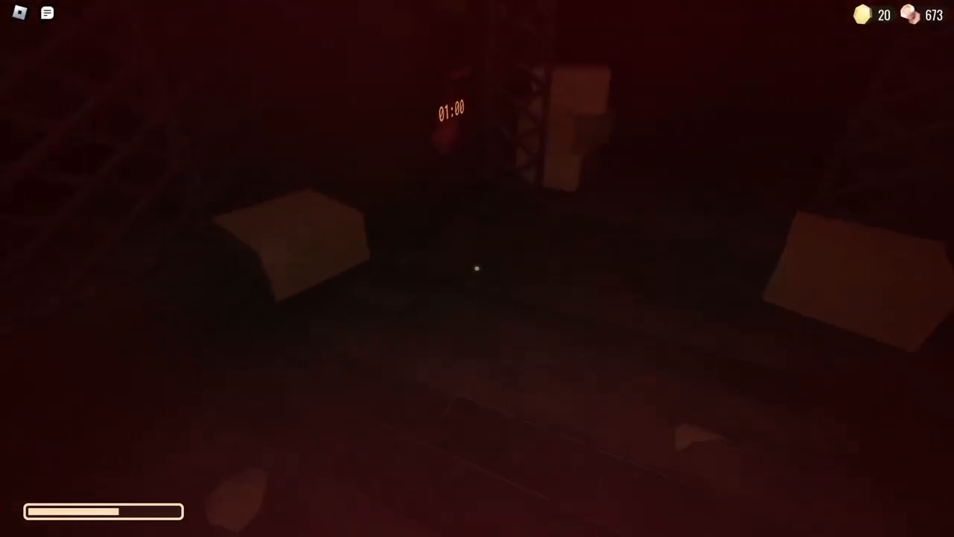
{"action": "mouse_move", "coordinate": [477, 269]}
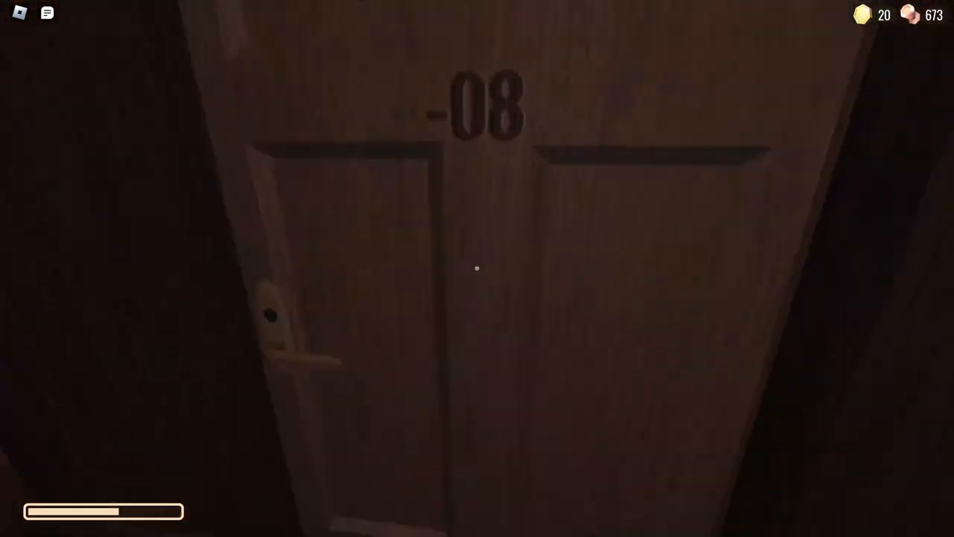
Walk forward through door 08 into the dark corridor beyond.
{"action": "key", "text": "w"}
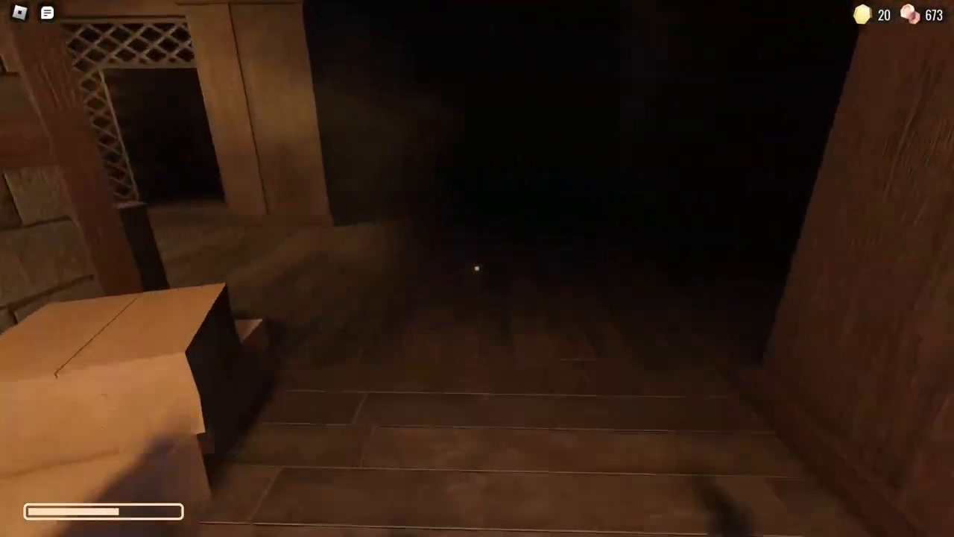
{"action": "mouse_move", "coordinate": [478, 268]}
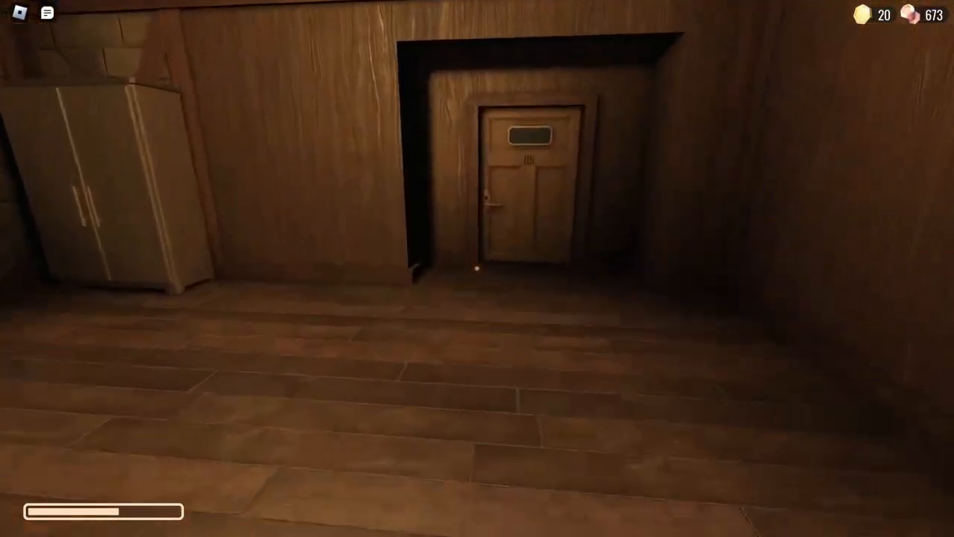
{"action": "key", "text": "w"}
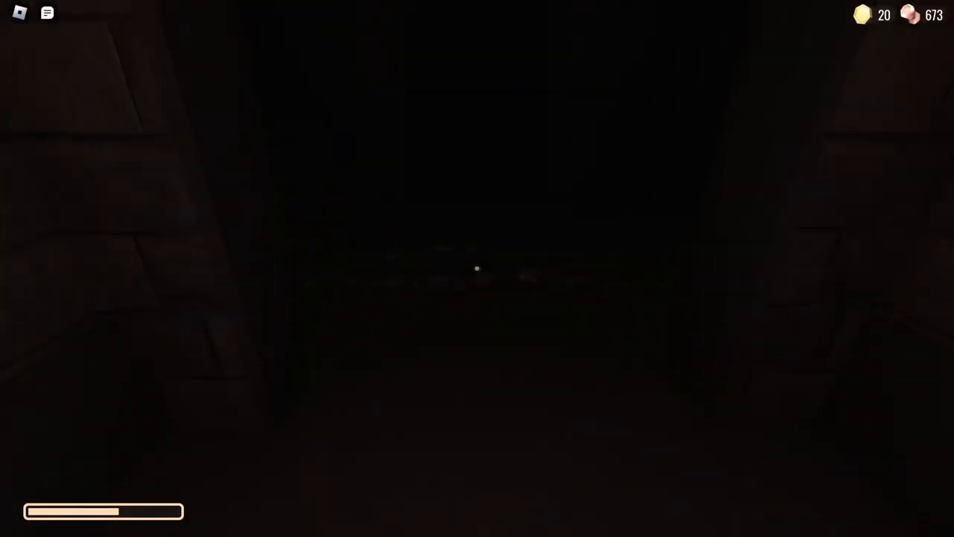
{"action": "mouse_move", "coordinate": [477, 269]}
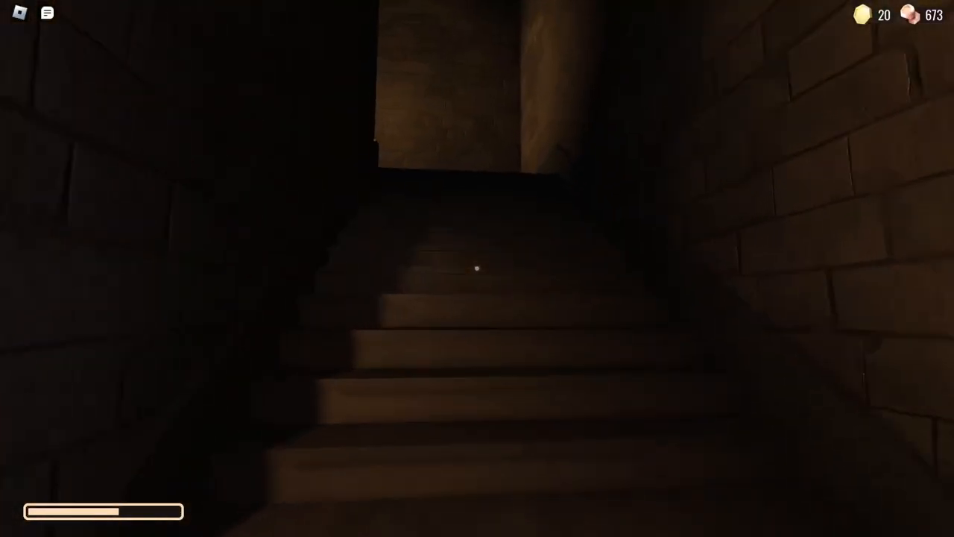
{"action": "mouse_move", "coordinate": [477, 269]}
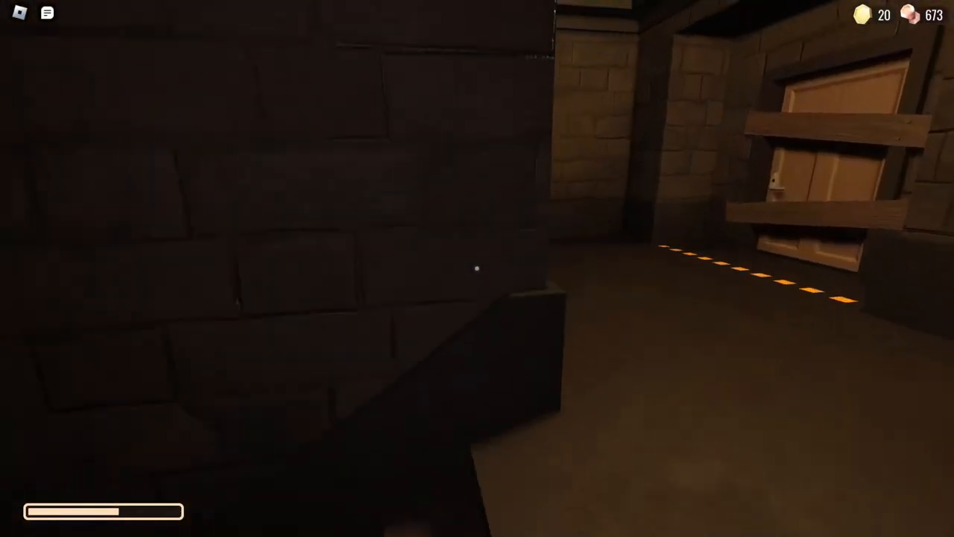
{"action": "mouse_move", "coordinate": [477, 268]}
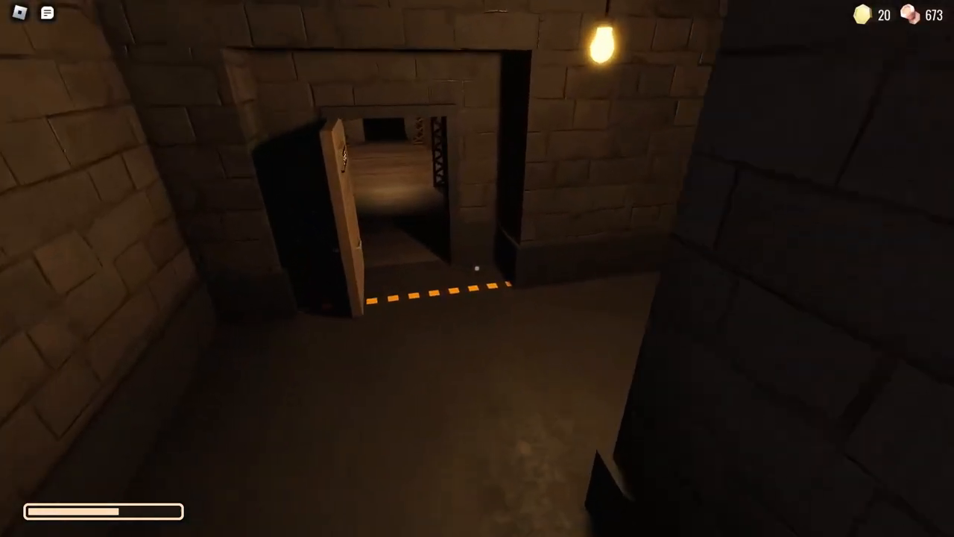
{"action": "mouse_move", "coordinate": [478, 268]}
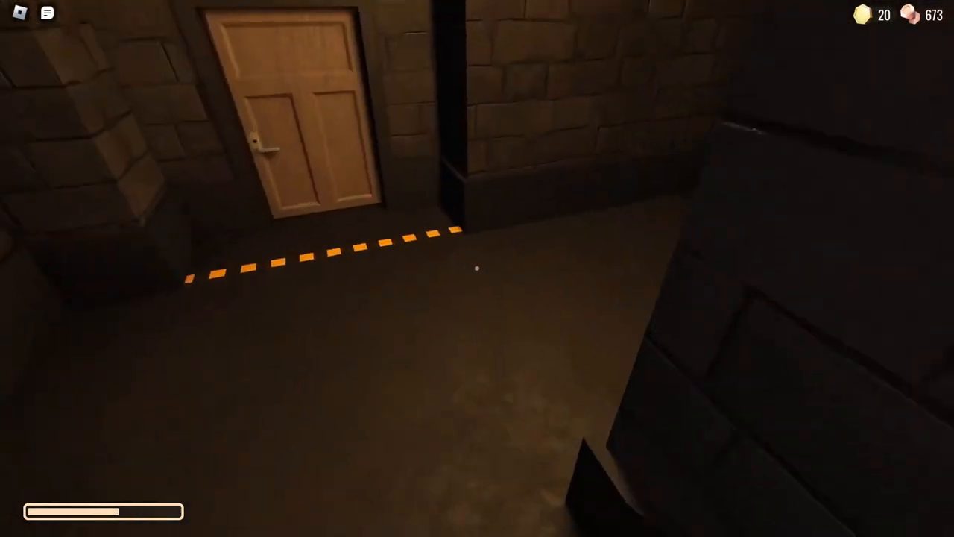
{"action": "mouse_move", "coordinate": [477, 268]}
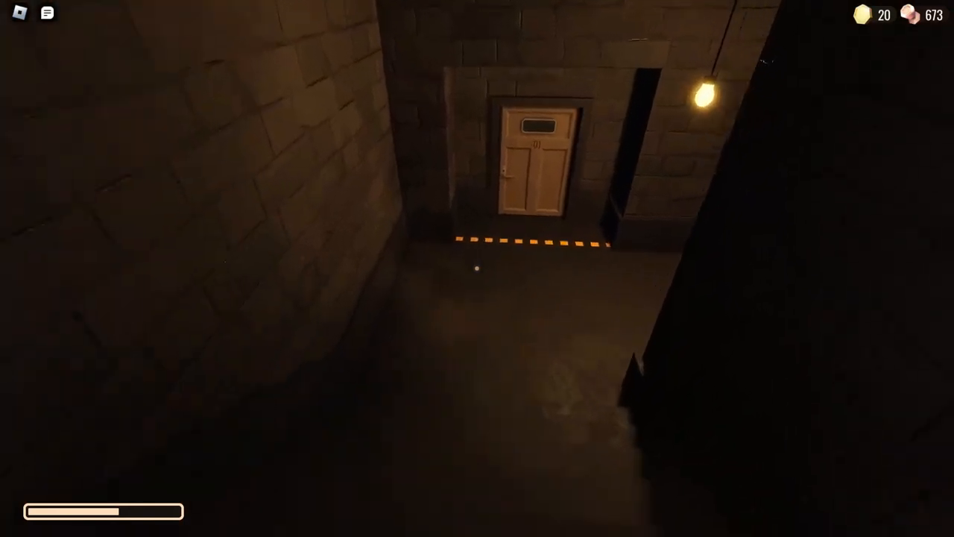
Walk up the stone stairs toward the lit wooden chamber.
{"action": "key", "text": "w"}
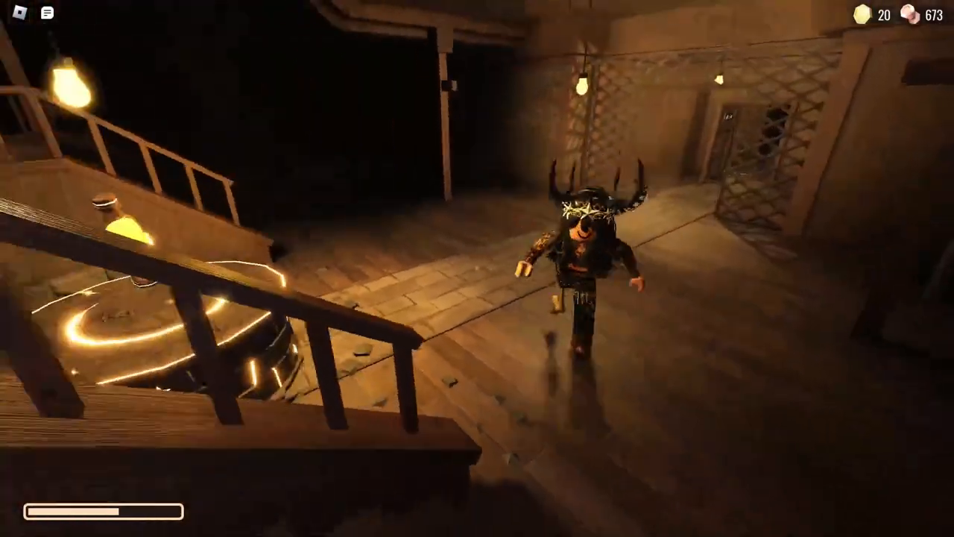
{"action": "mouse_move", "coordinate": [477, 269]}
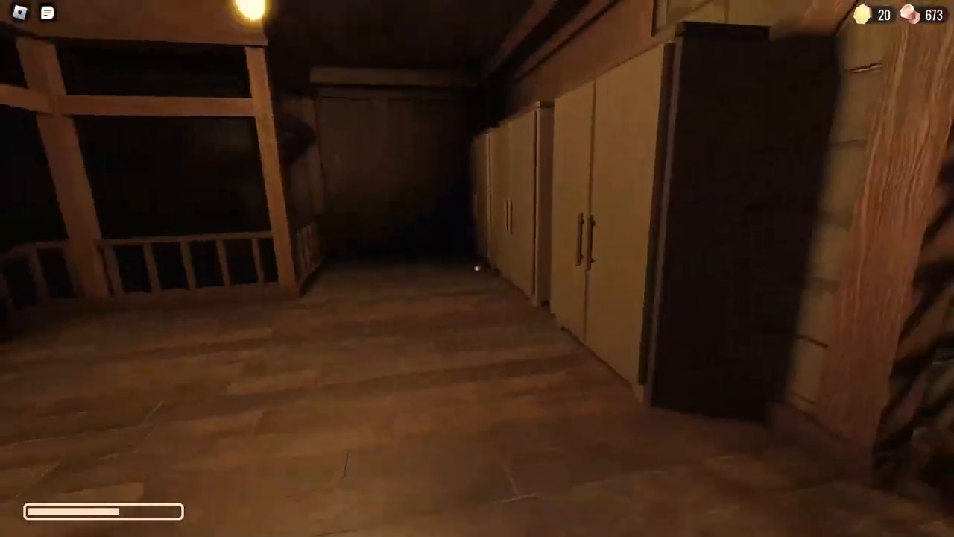
{"action": "mouse_move", "coordinate": [477, 268]}
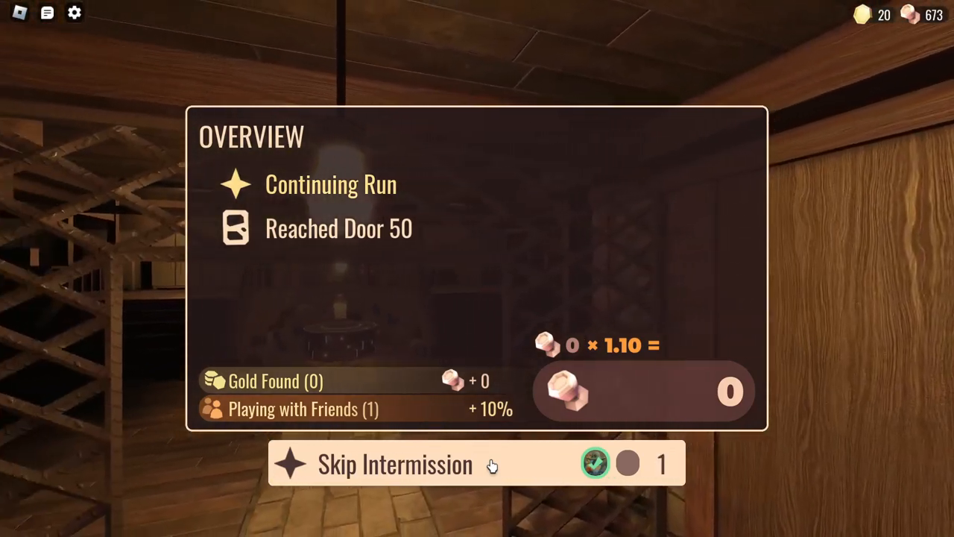
Skip the intermission on the Door 50 run overview screen.
{"action": "left_click", "coordinate": [395, 464]}
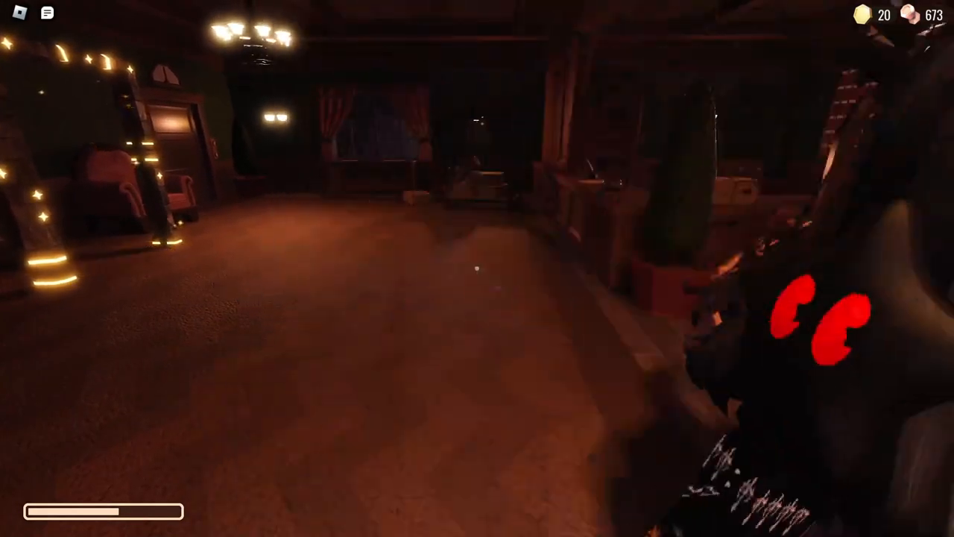
{"action": "mouse_move", "coordinate": [477, 268]}
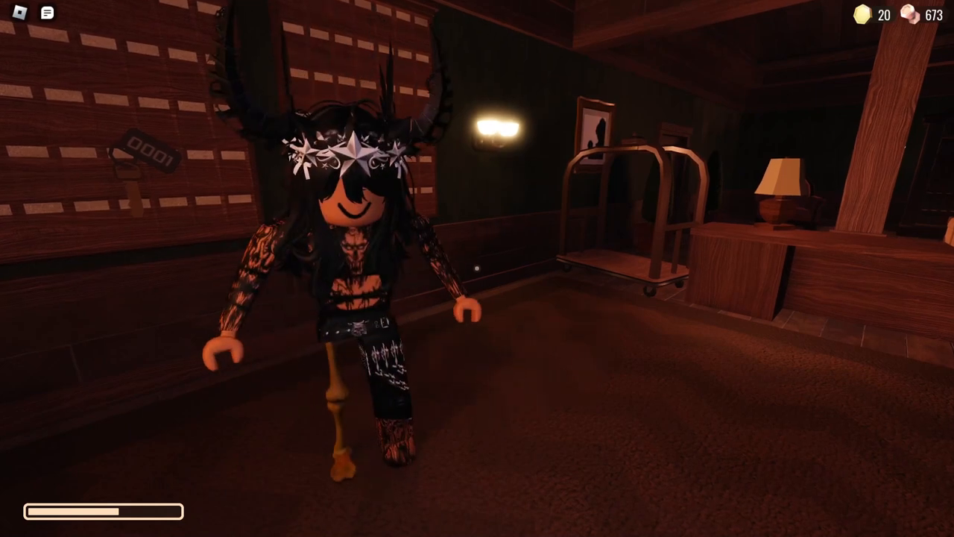
{"action": "mouse_move", "coordinate": [477, 268]}
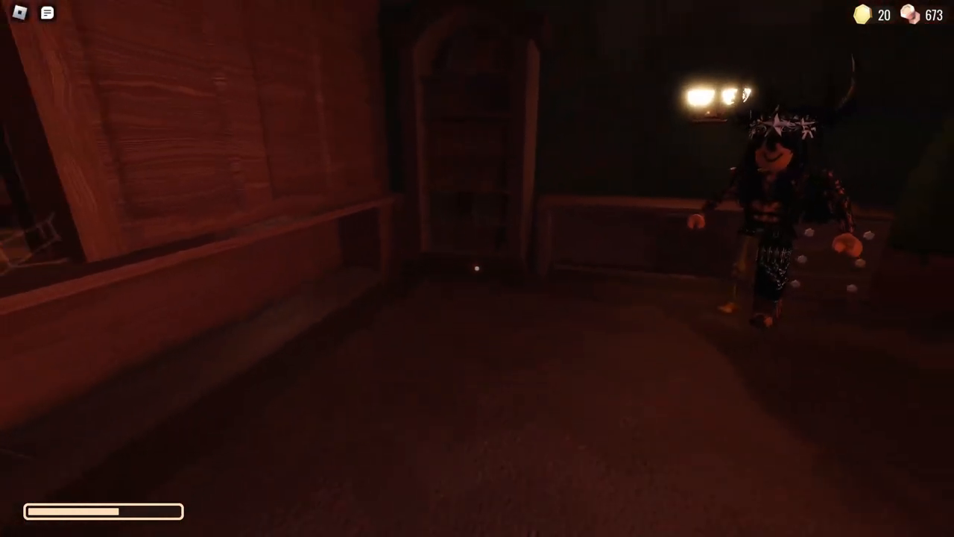
{"action": "mouse_move", "coordinate": [477, 269]}
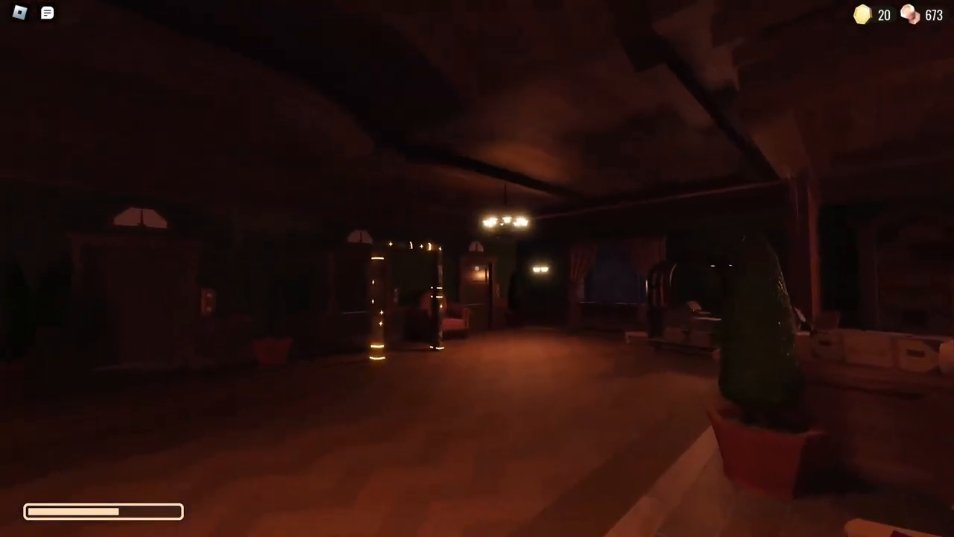
{"action": "mouse_move", "coordinate": [477, 268]}
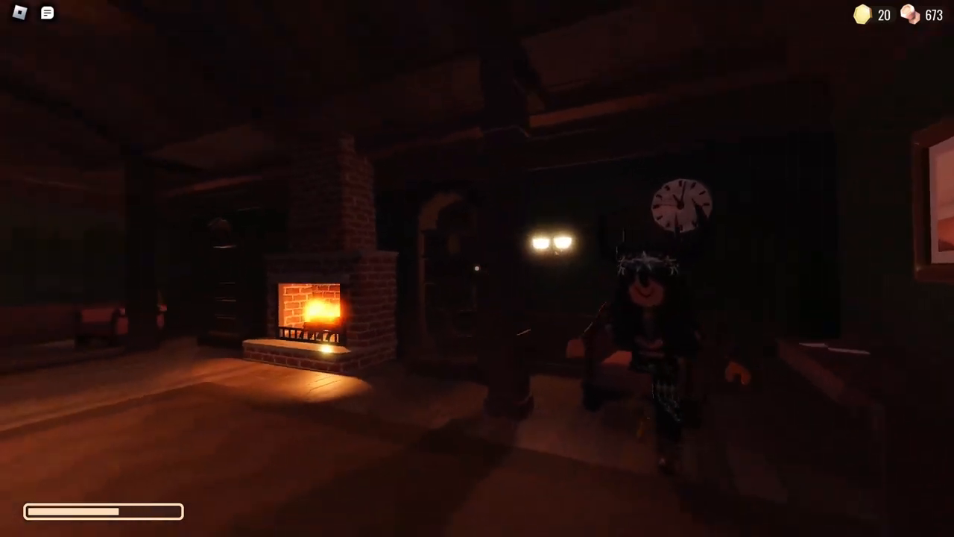
{"action": "mouse_move", "coordinate": [477, 268]}
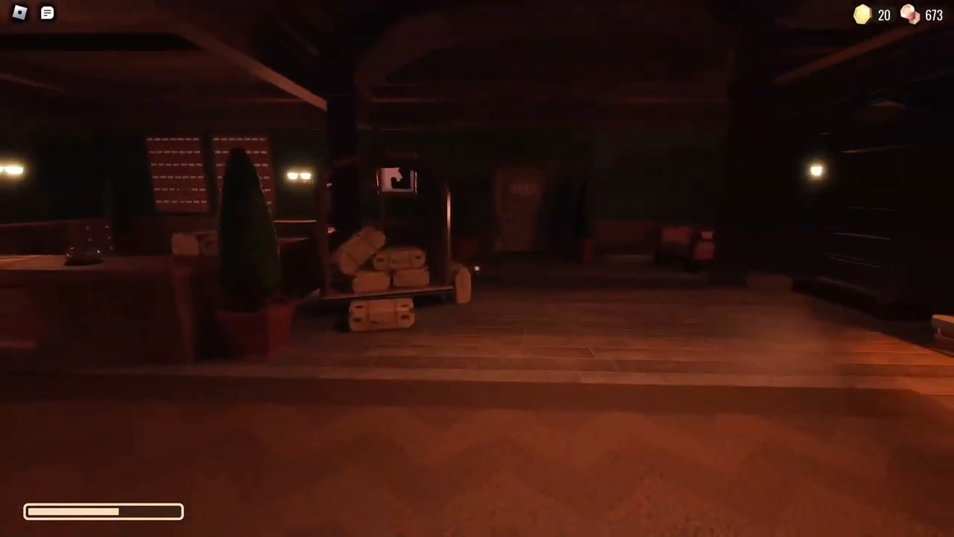